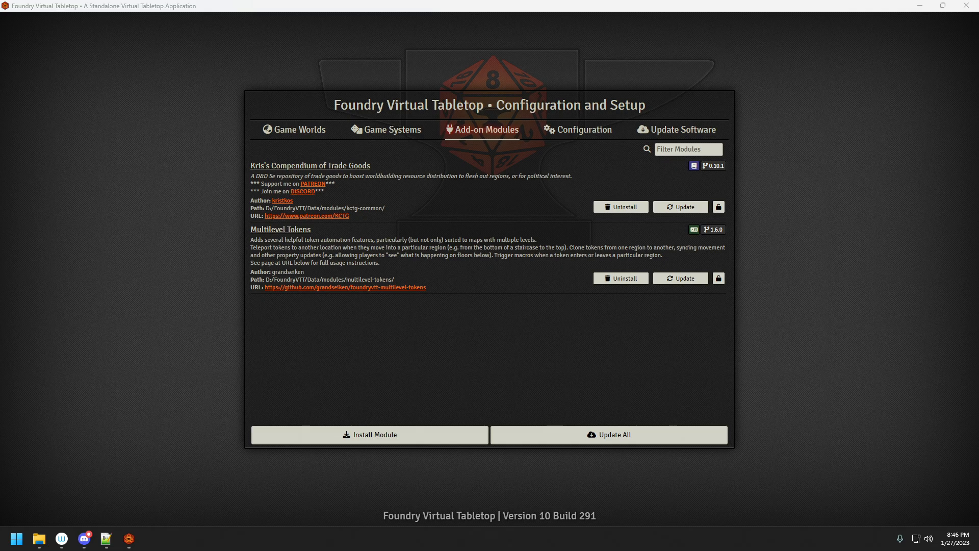
mouse_move(251, 318)
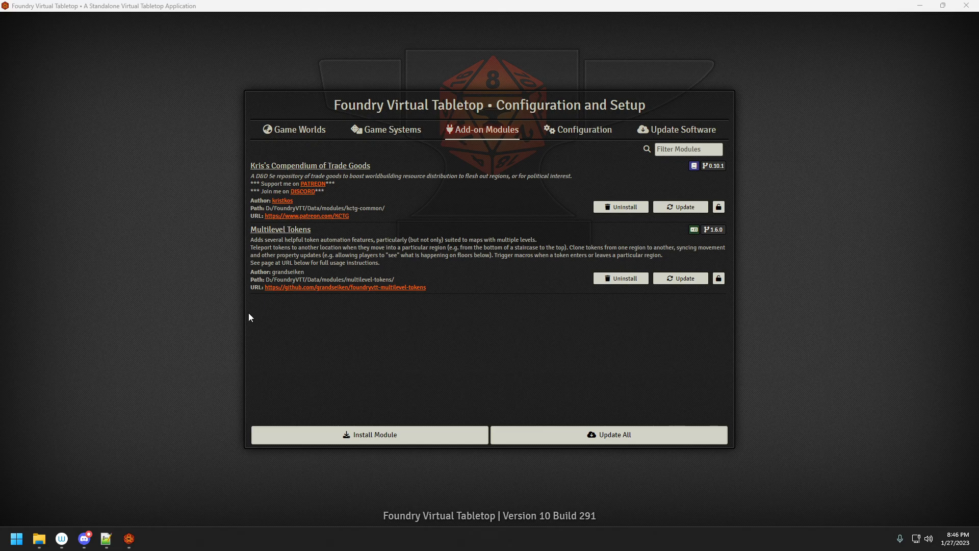
mouse_move(418, 274)
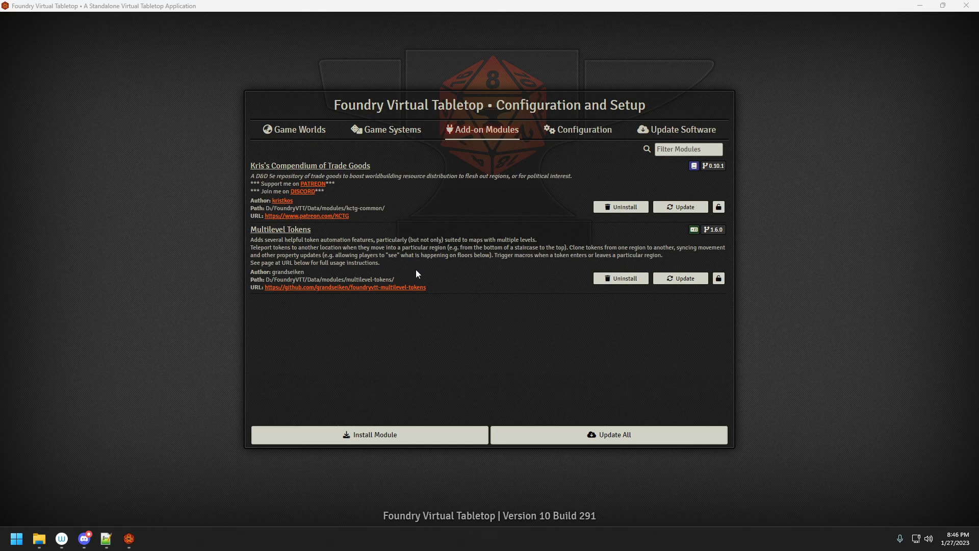
mouse_move(483, 286)
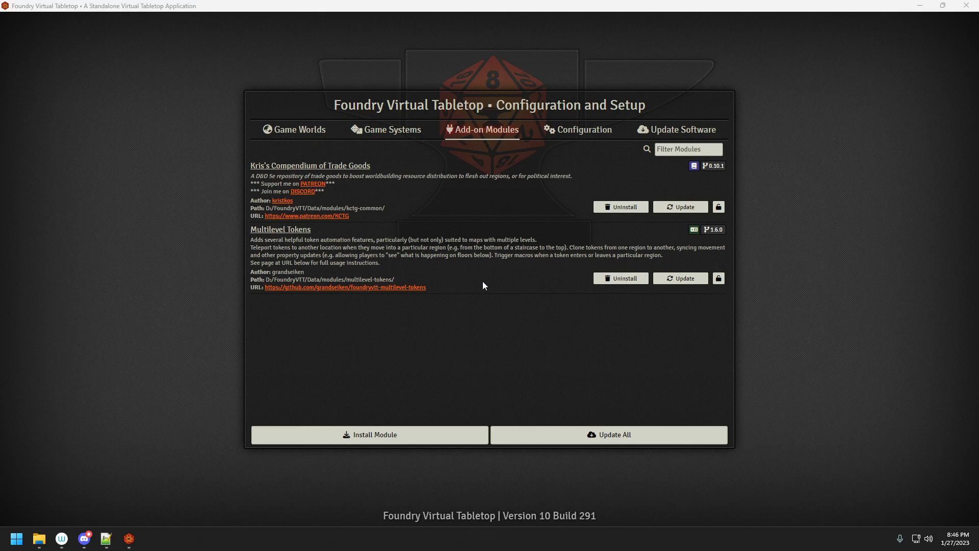
mouse_move(469, 318)
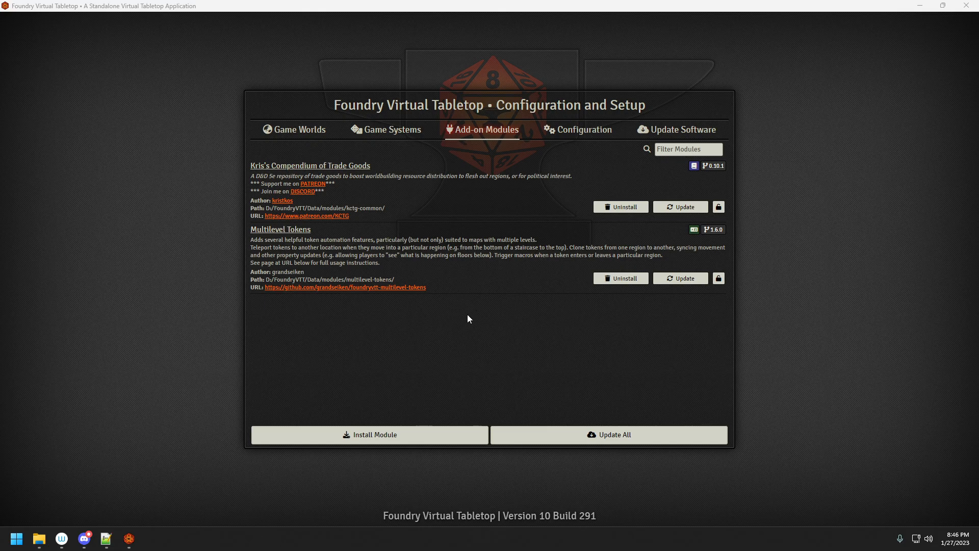
mouse_move(429, 343)
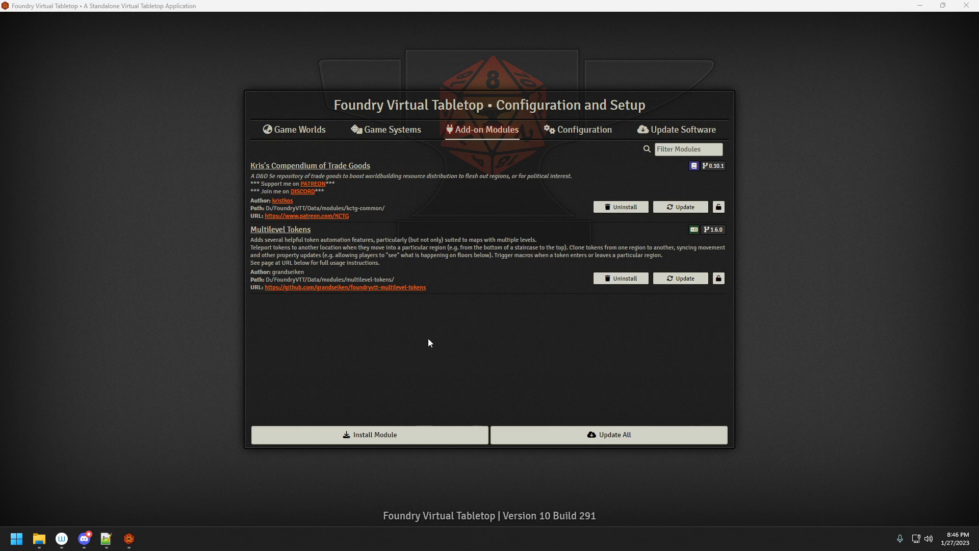
mouse_move(426, 366)
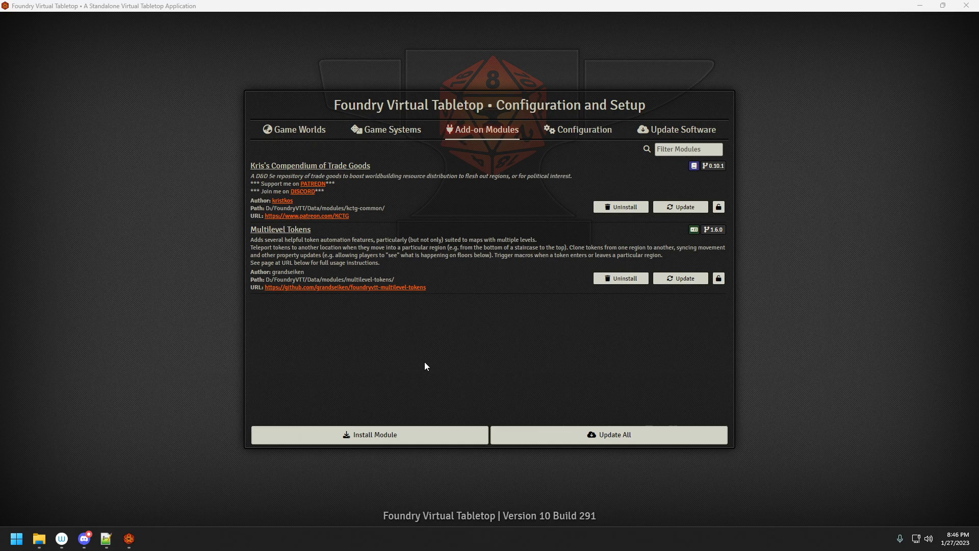
mouse_move(811, 342)
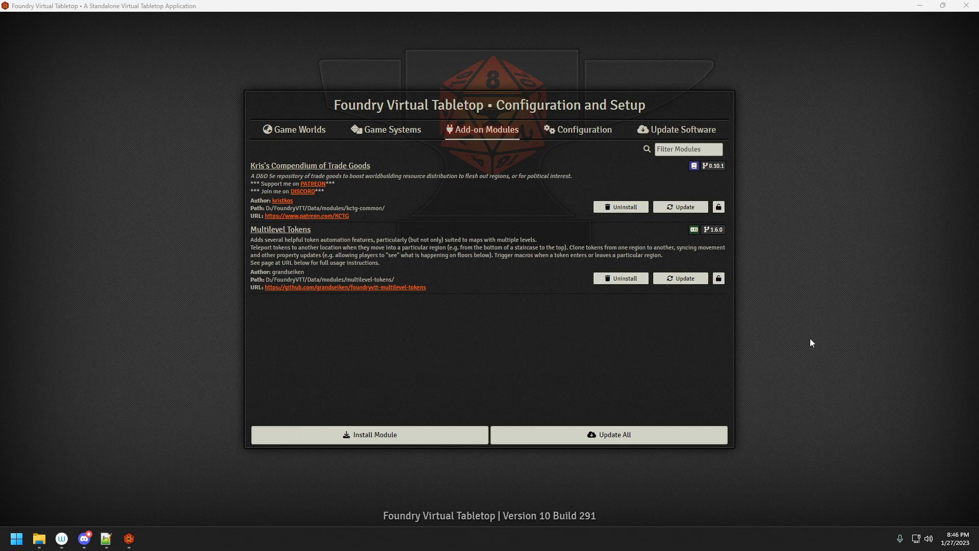
mouse_move(396, 154)
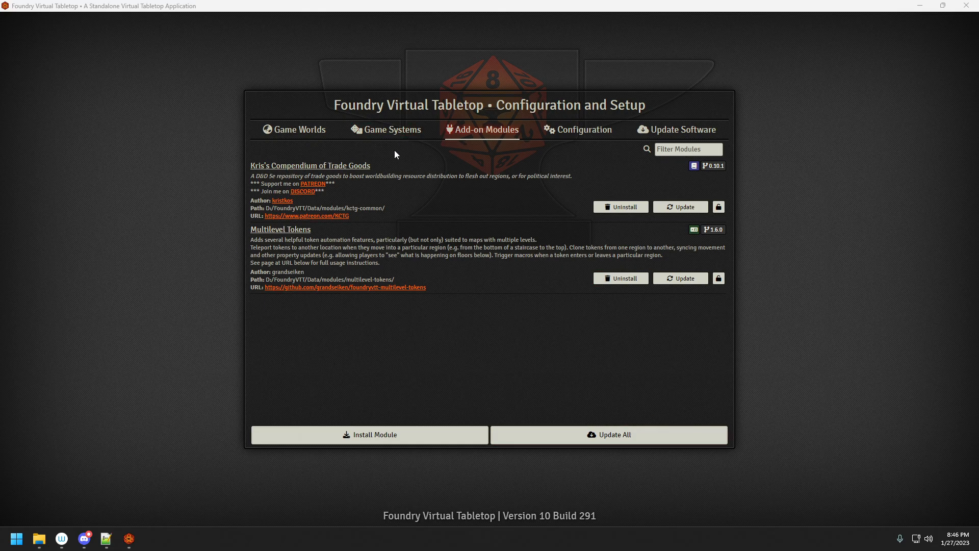
mouse_move(279, 141)
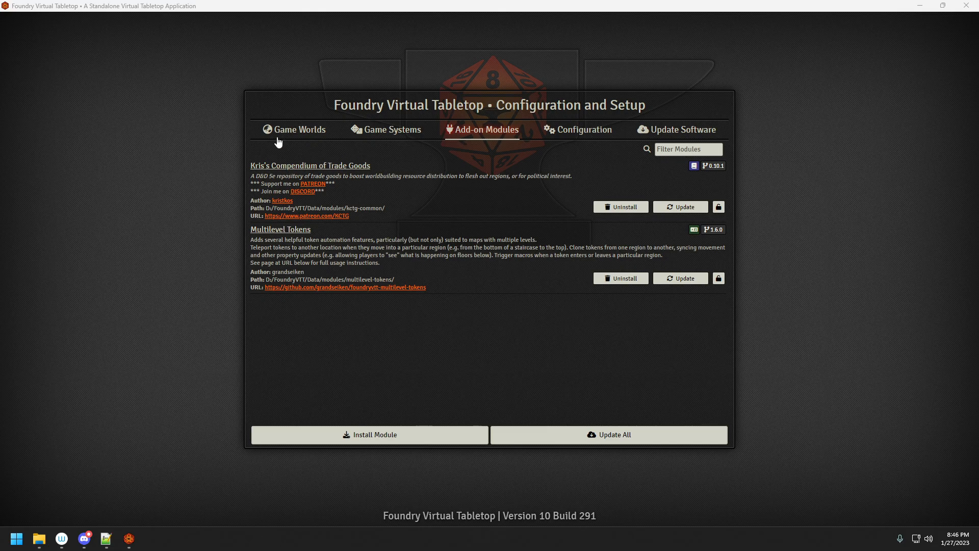
mouse_move(538, 281)
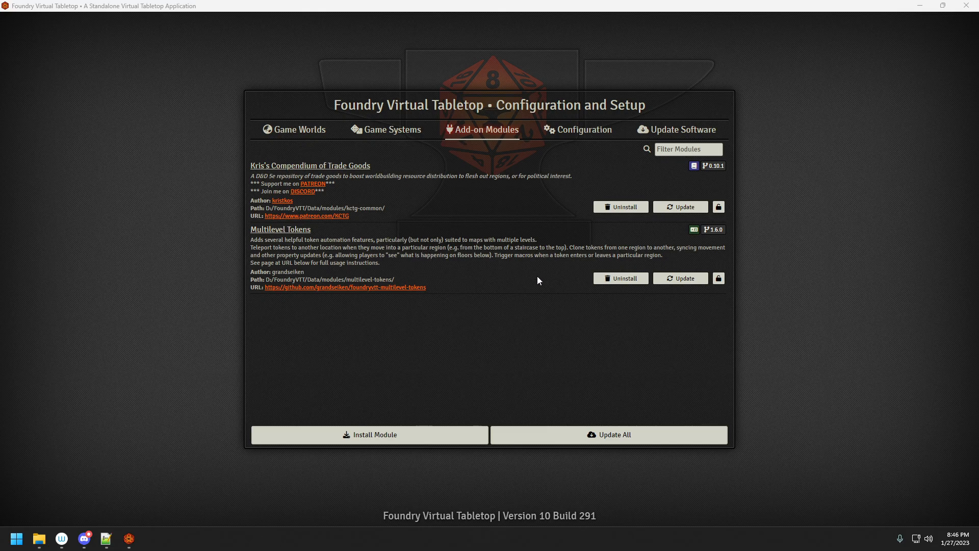
mouse_move(487, 353)
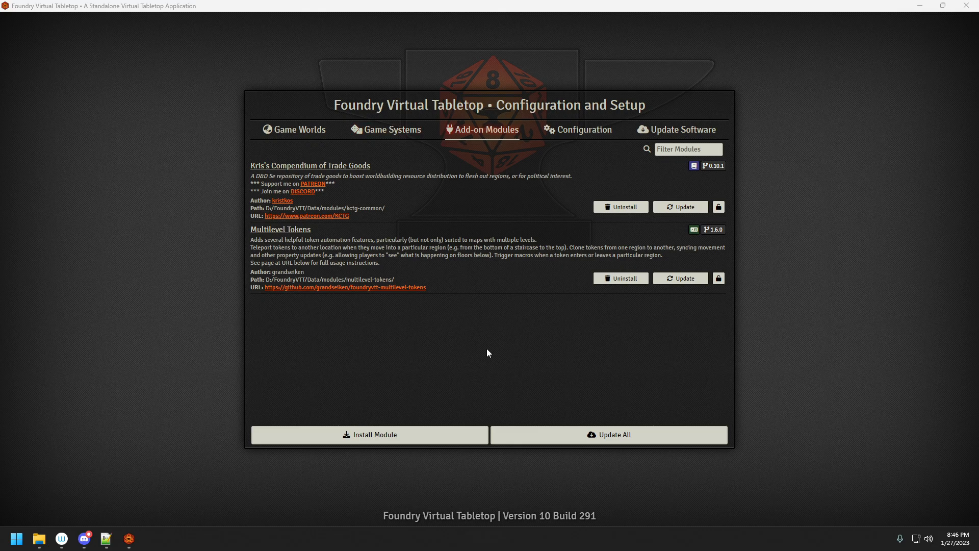
mouse_move(343, 80)
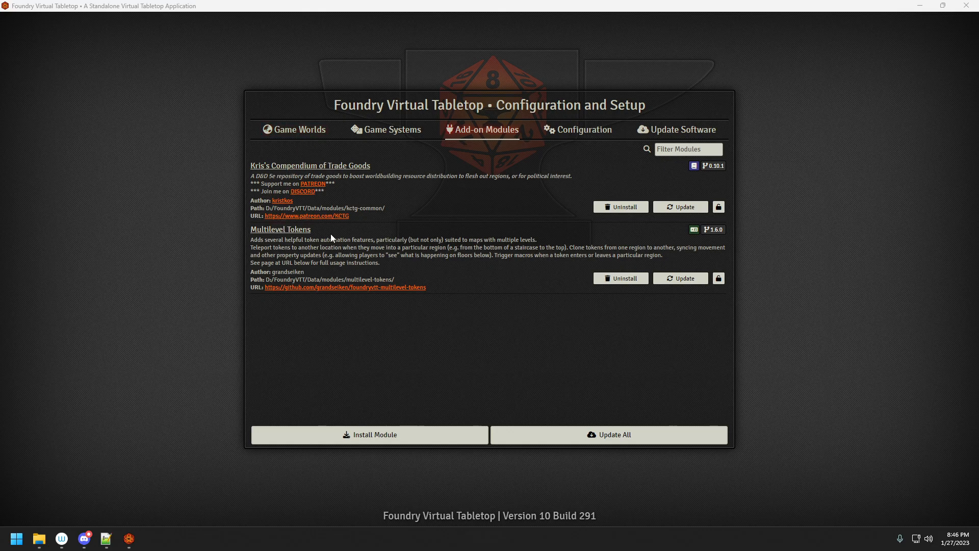
mouse_move(236, 165)
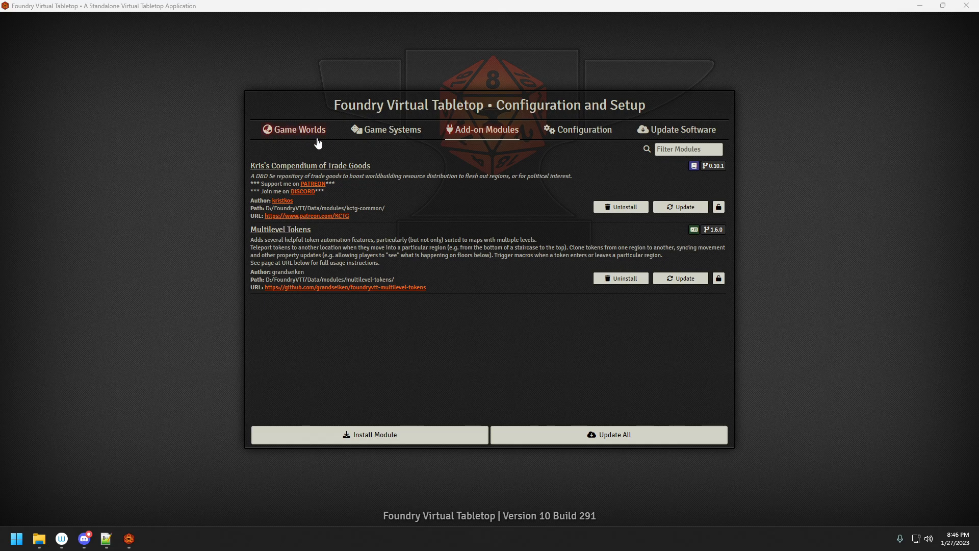
Step: Launch the PF2e Items world from the Game Worlds list
click(294, 130)
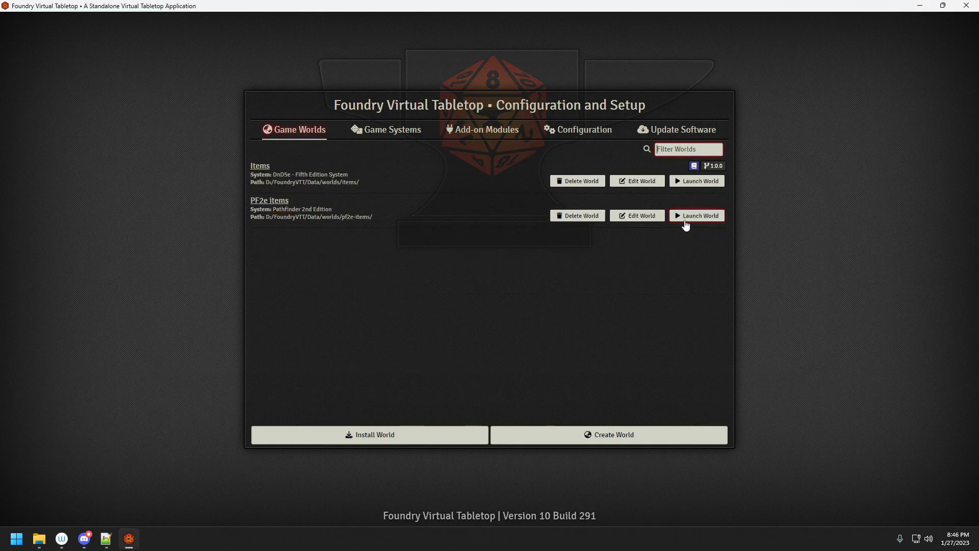
click(696, 215)
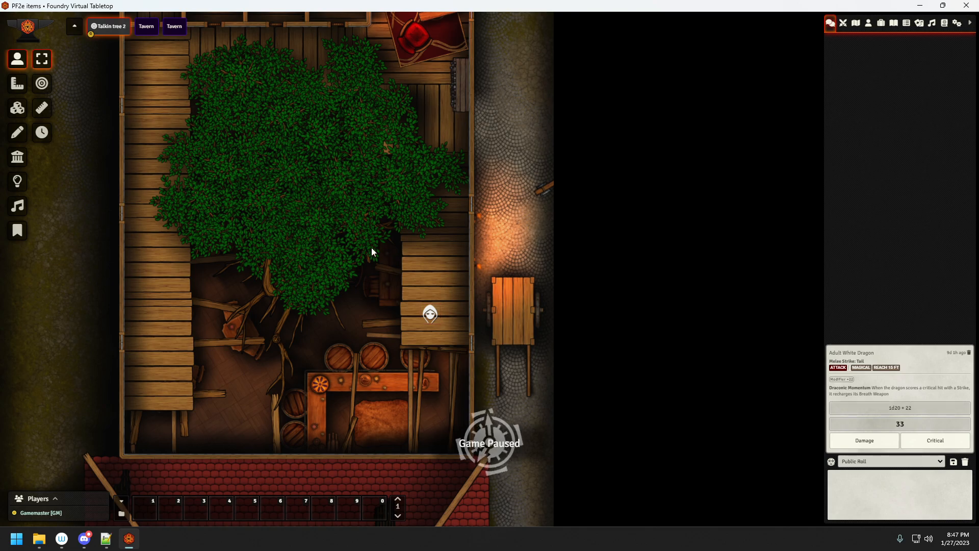
click(149, 26)
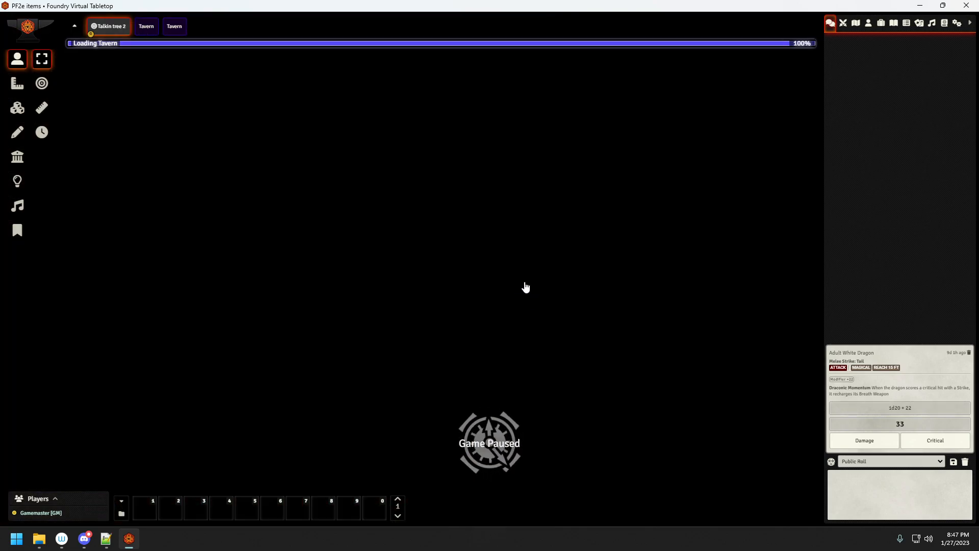
mouse_move(804, 259)
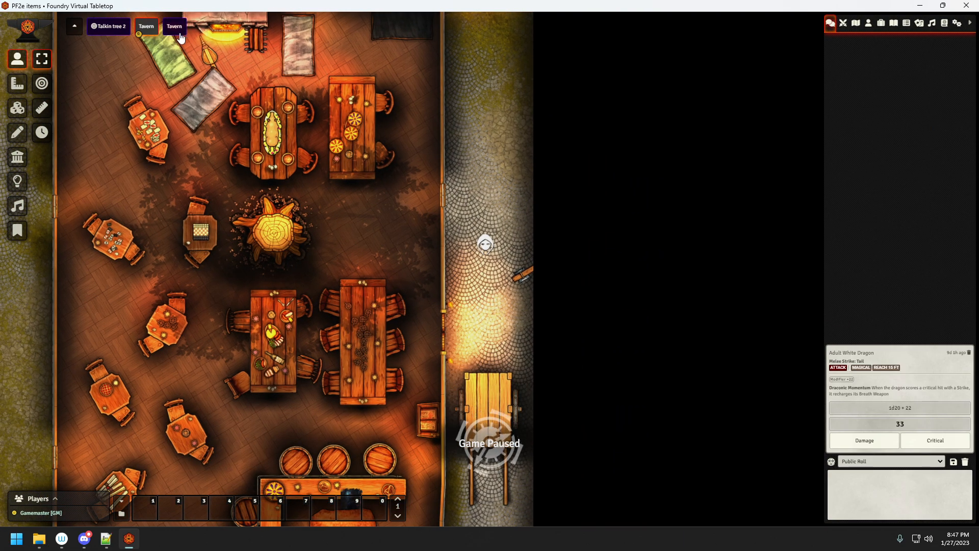
click(175, 25)
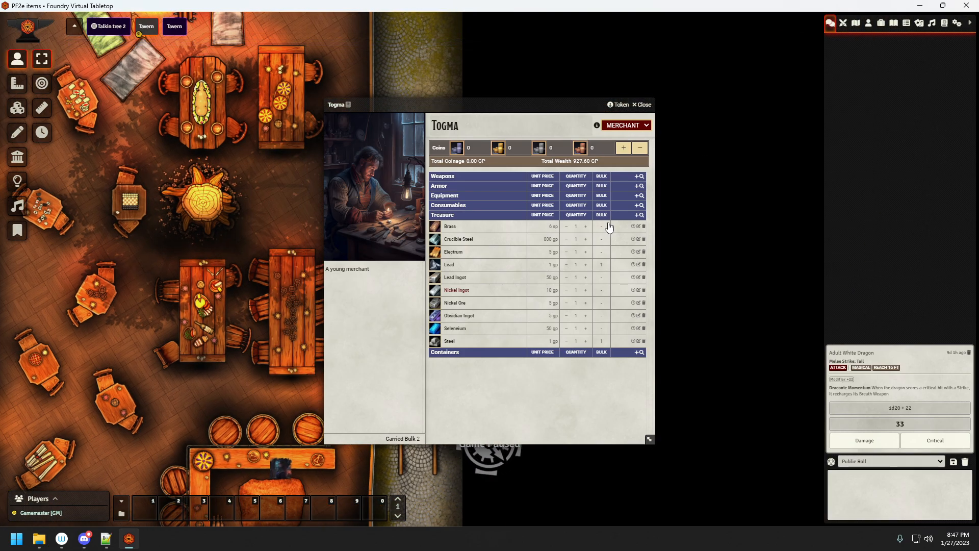
click(640, 104)
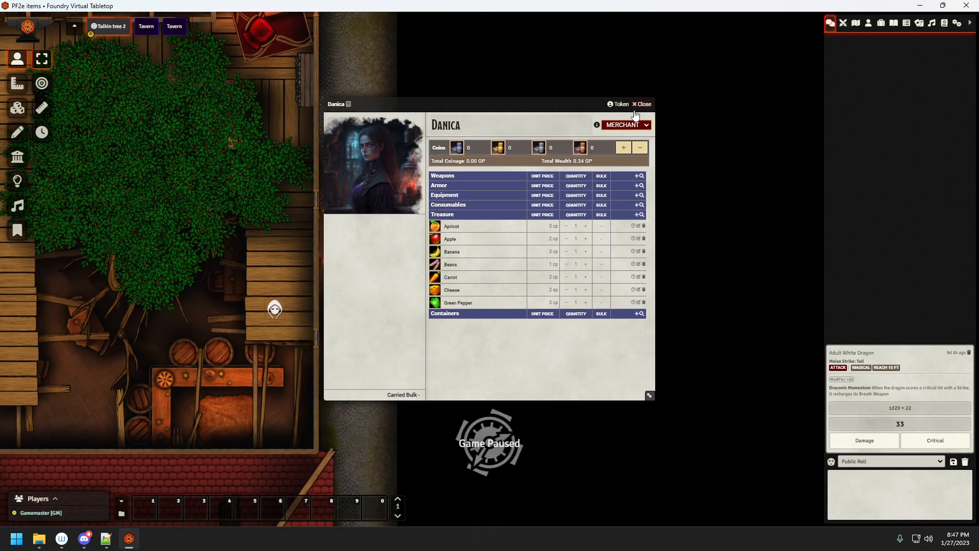
click(640, 104)
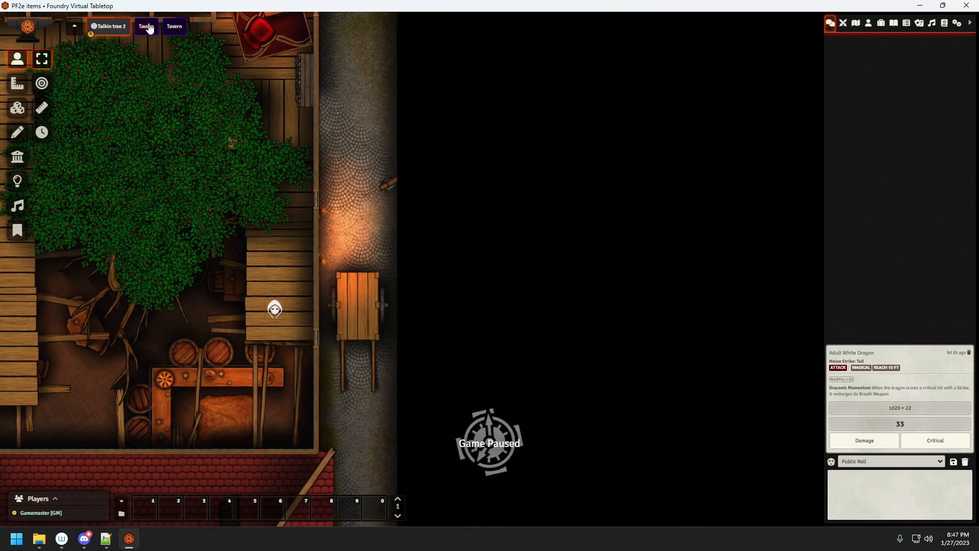
Step: Draw a rectangle on the street beside the tavern and show its Multilevel settings
click(148, 26)
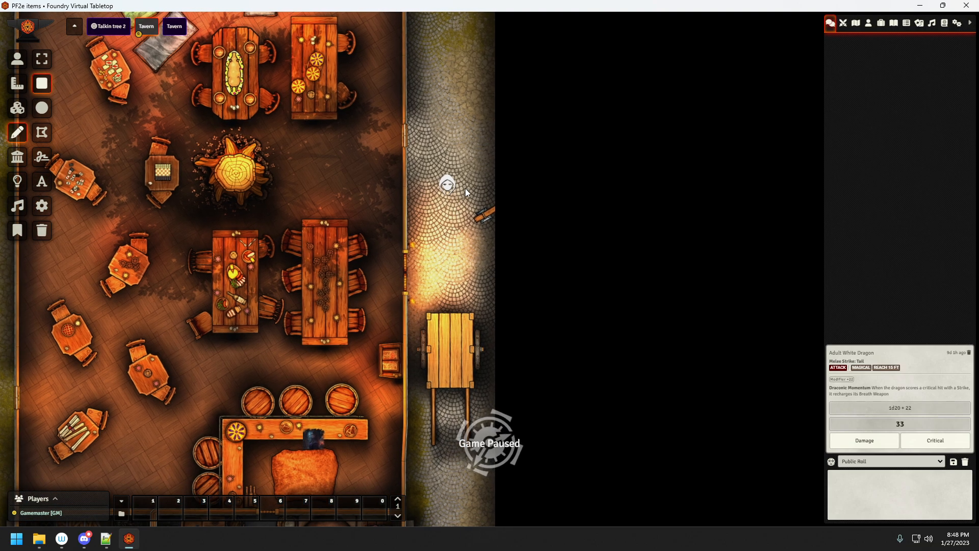
drag(461, 186, 521, 318)
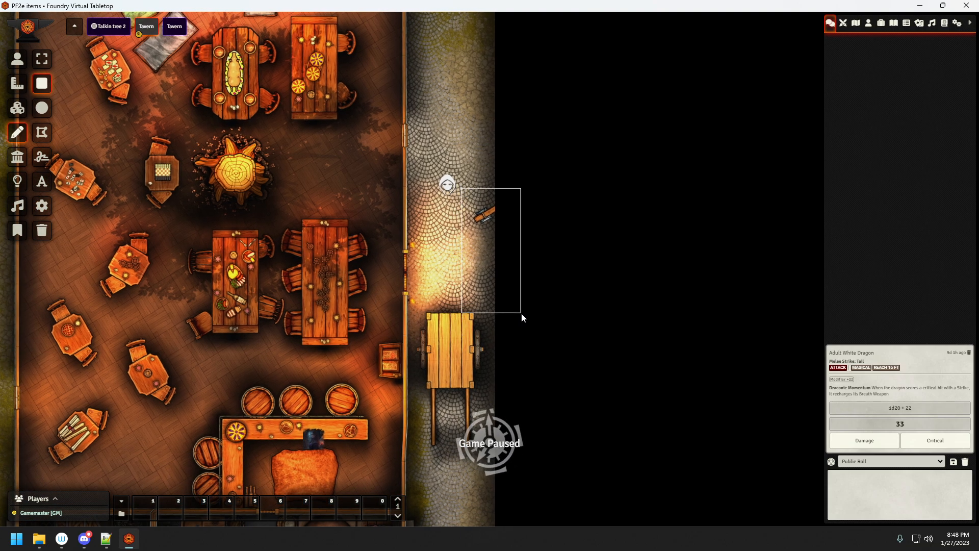
mouse_move(528, 357)
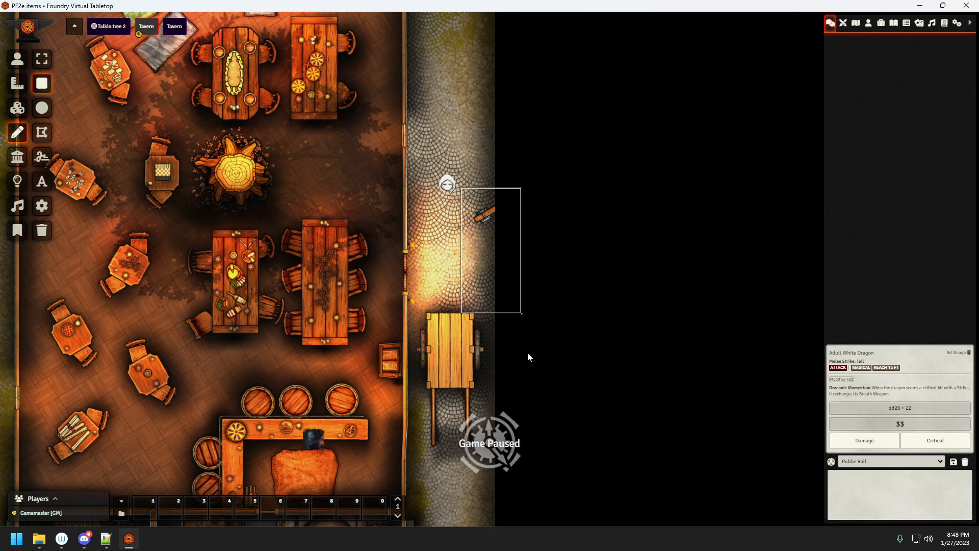
double_click(489, 248)
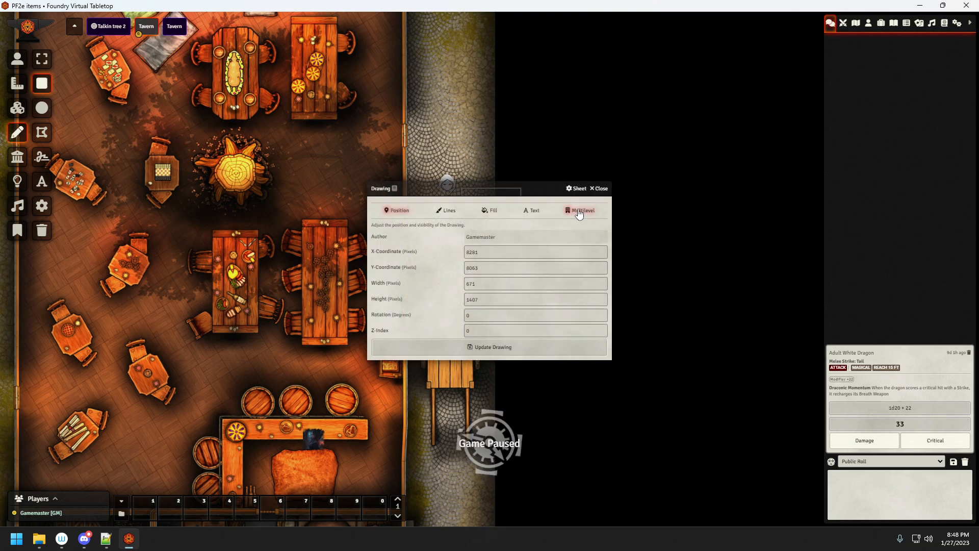
click(579, 210)
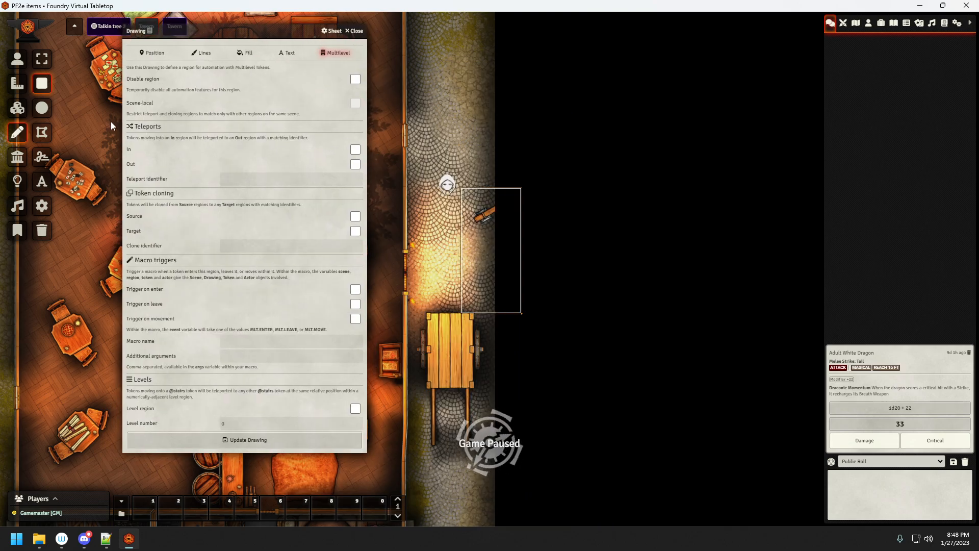
mouse_move(144, 158)
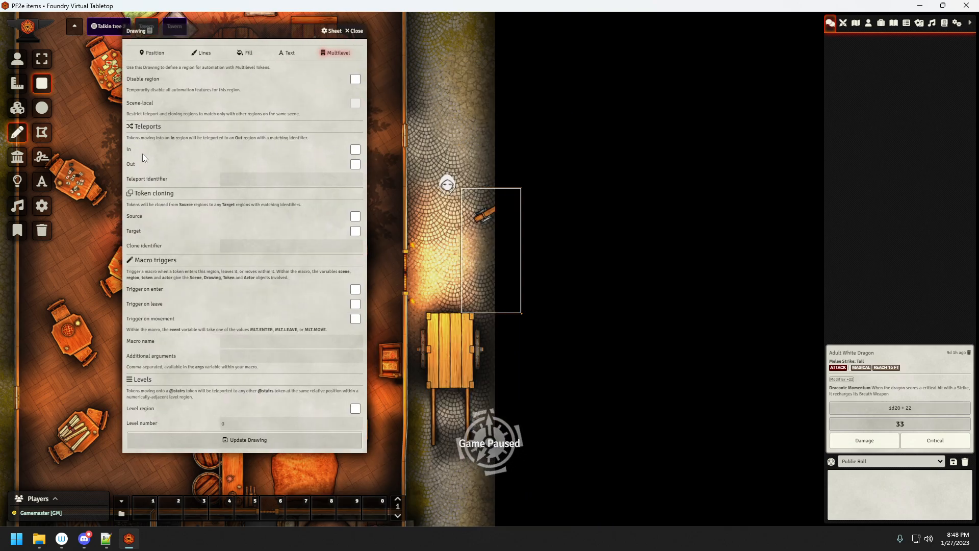
Step: Enable teleport In and Out with identifier TVN - BLSM and update the drawing
click(352, 149)
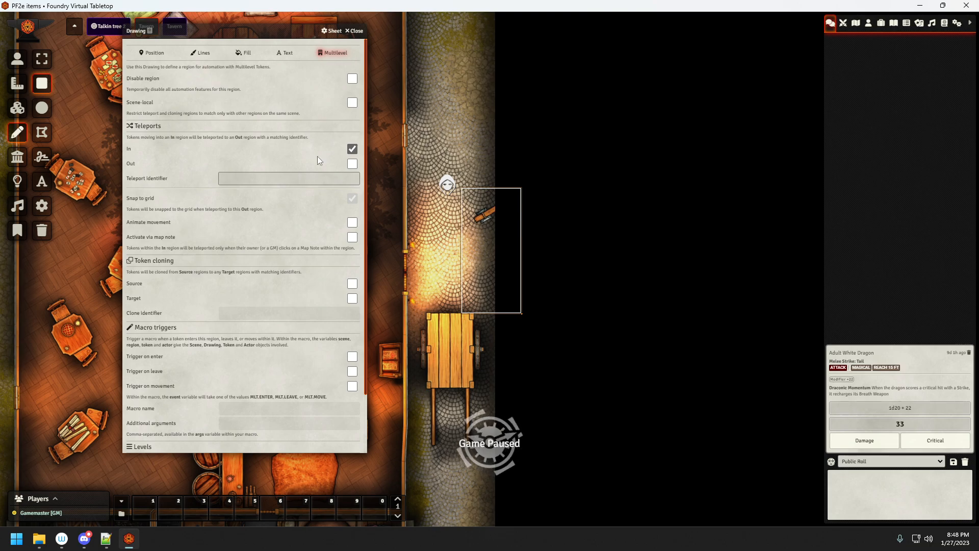
click(351, 163)
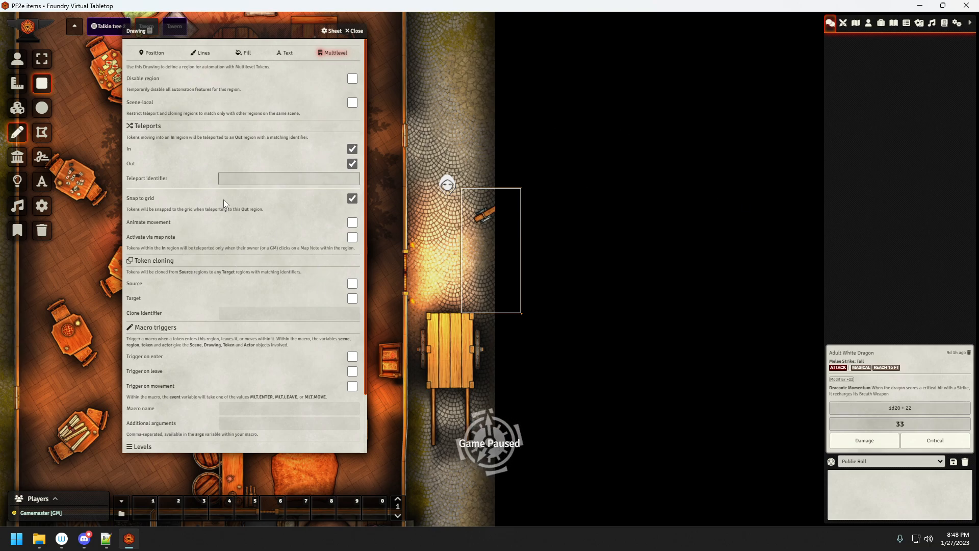
click(289, 179)
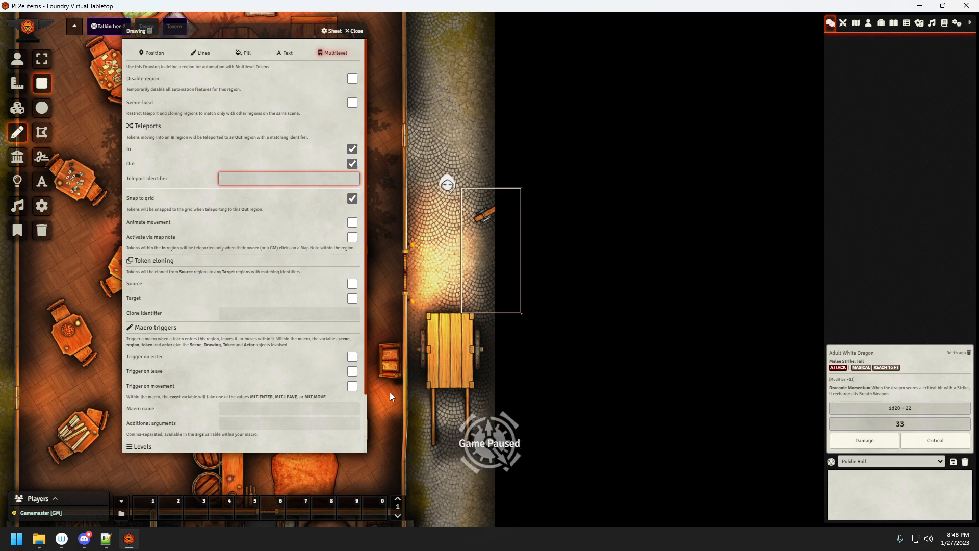
text(1)
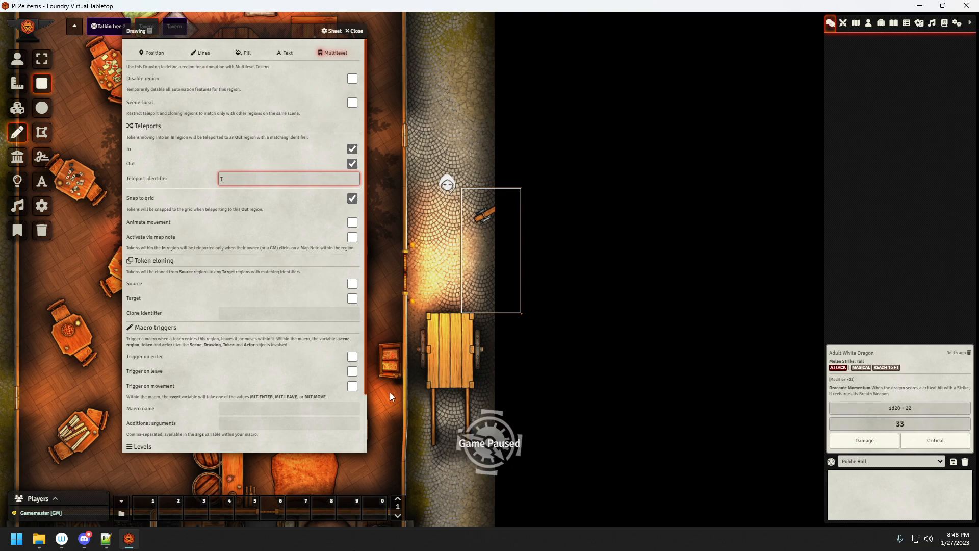
text(TVN - B)
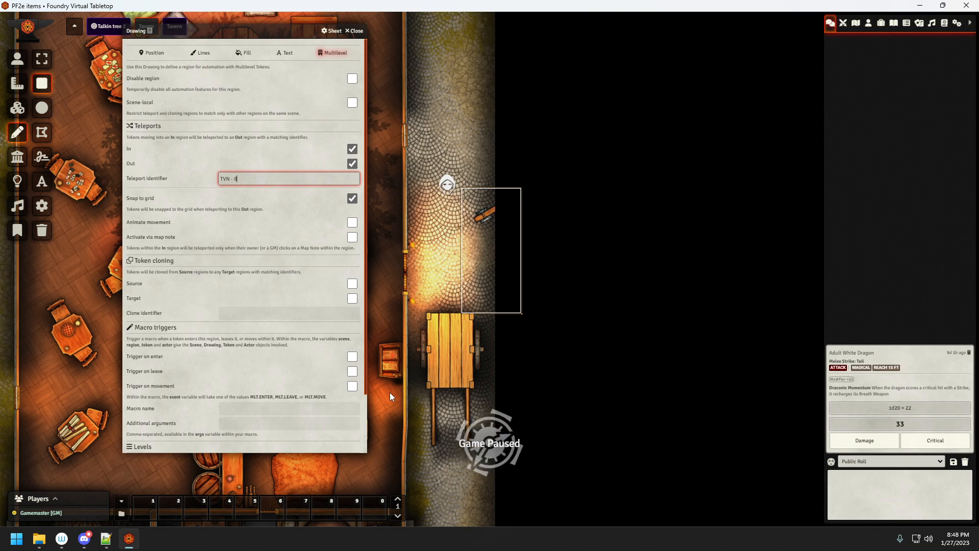
text(LSM)
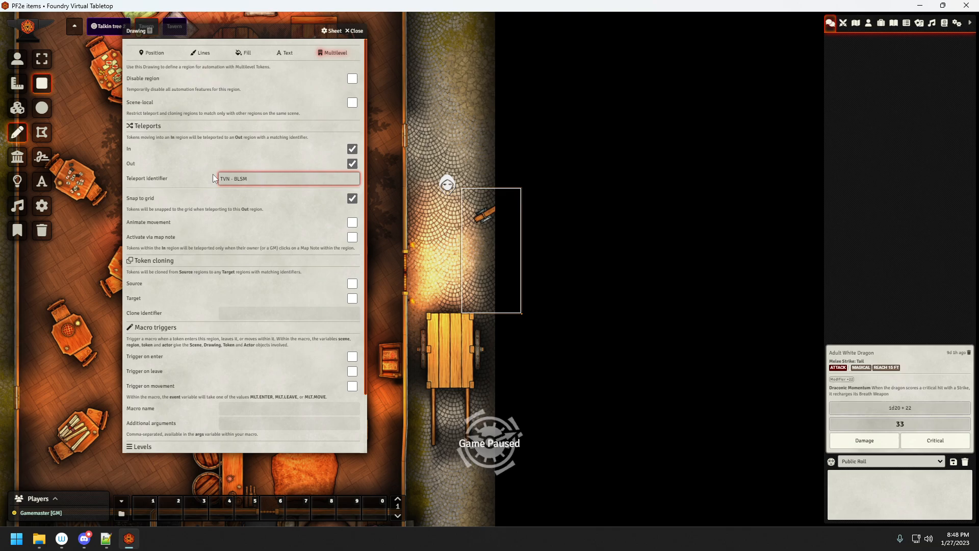
scroll(down, 3)
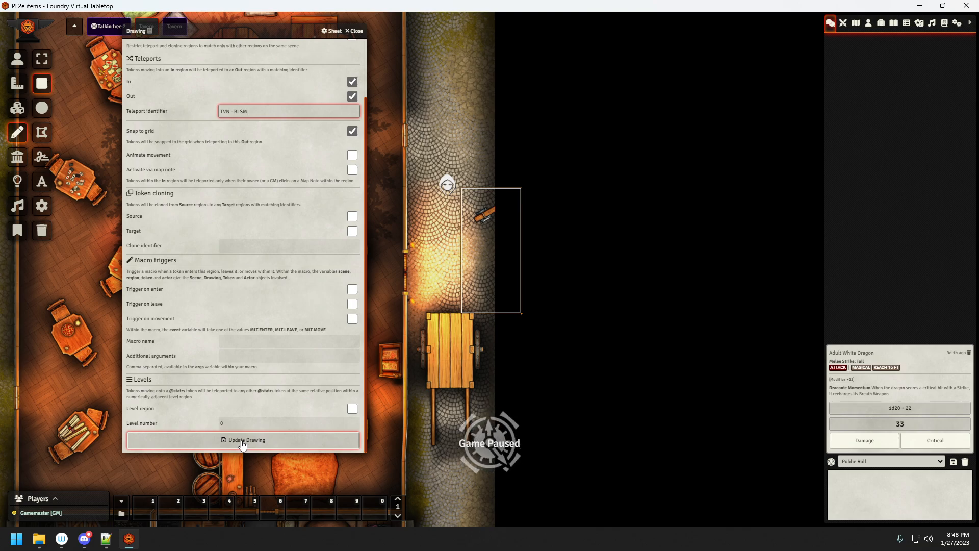
click(243, 440)
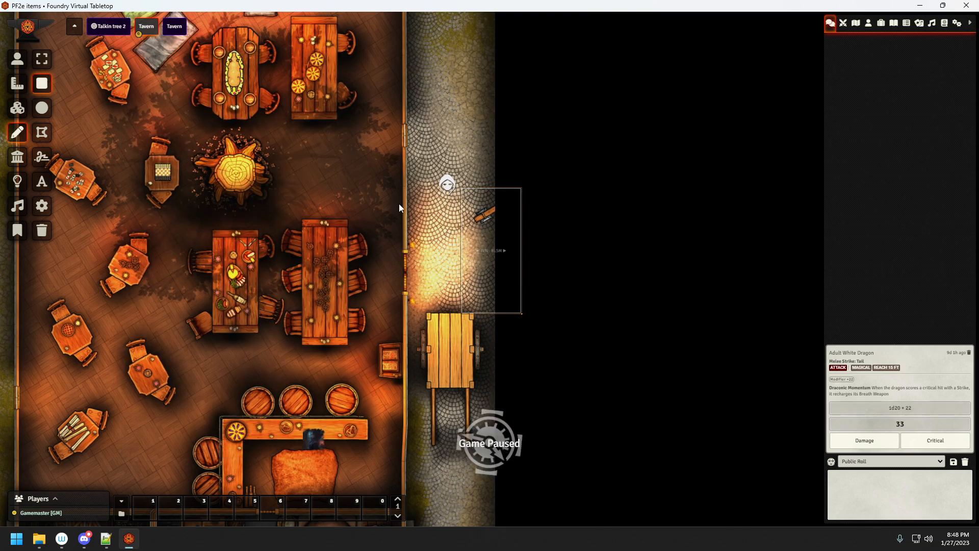
mouse_move(477, 283)
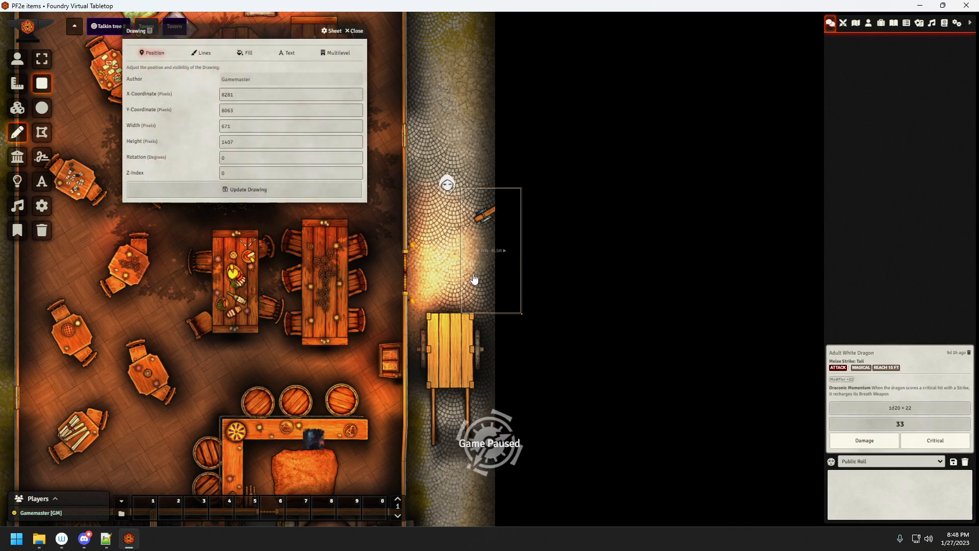
Step: Switch to the other scene named Tavern
click(340, 53)
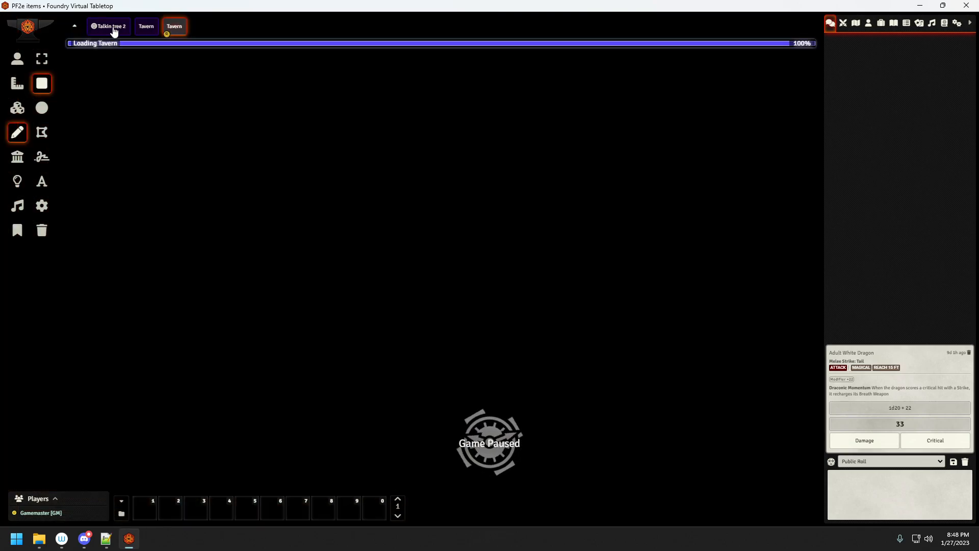
Step: Rename the second Tavern scene to Blacksmith through its scene configuration
click(108, 27)
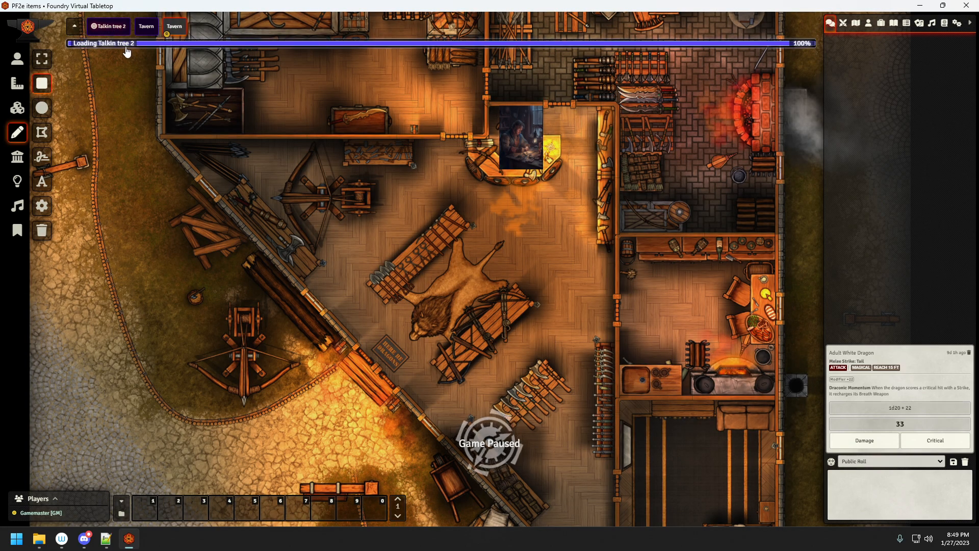
click(175, 26)
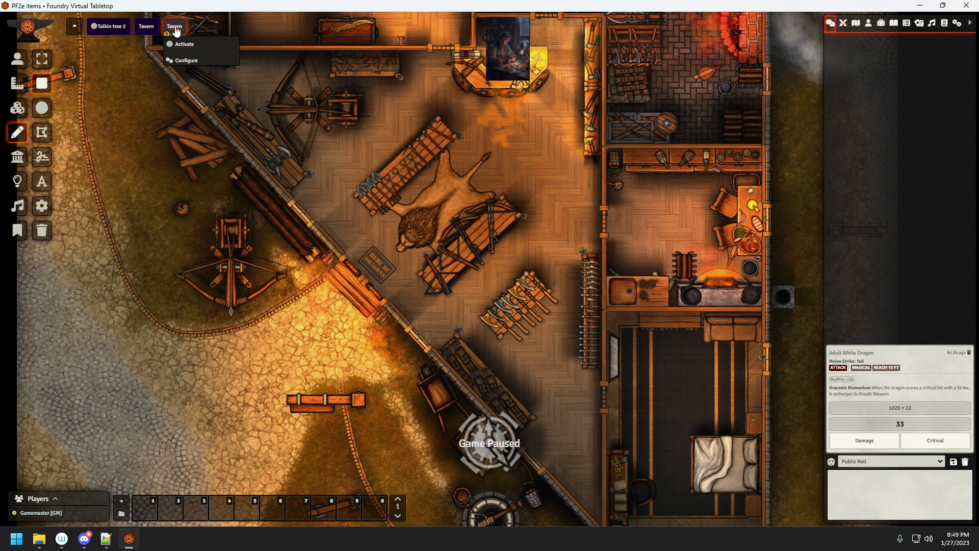
click(188, 61)
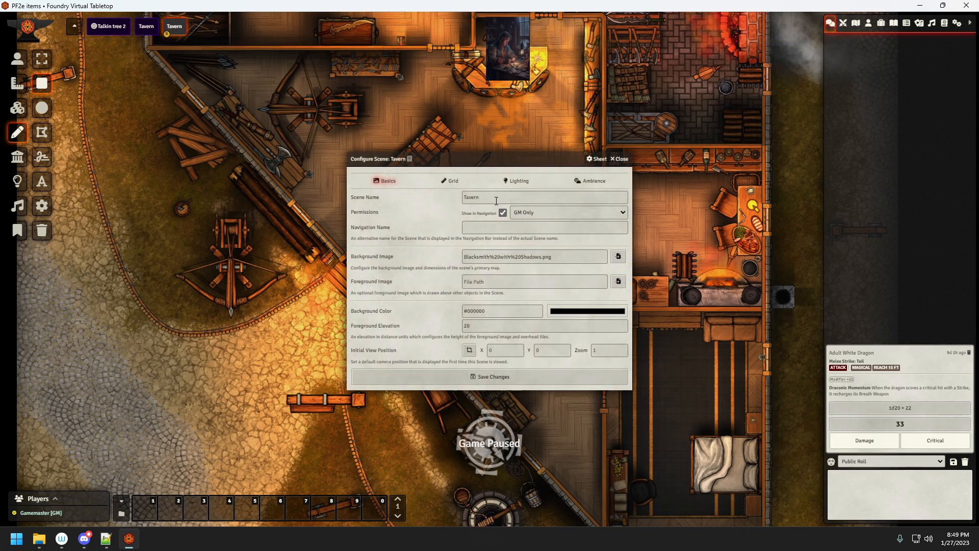
text(Blacksm)
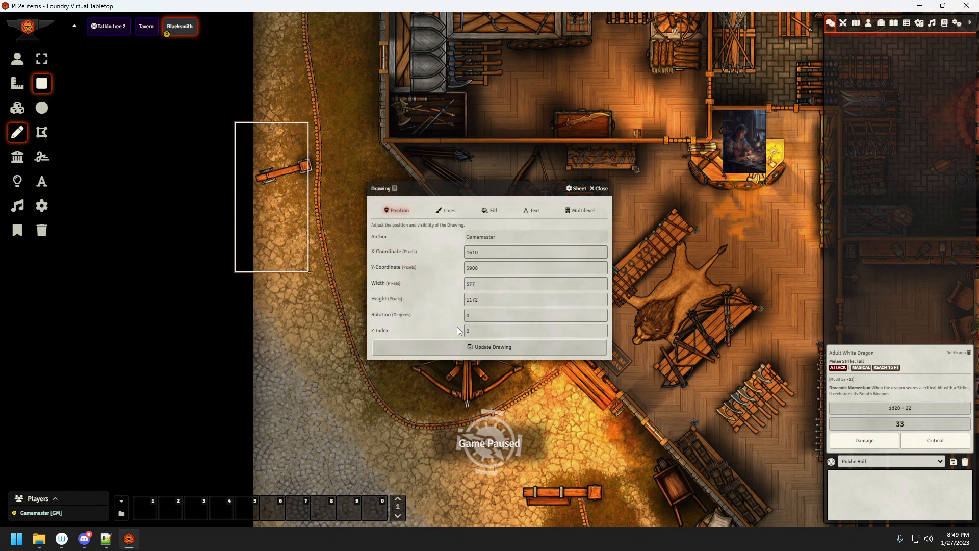
Step: Make the Blacksmith street region a teleport In and Out tagged TVN - BLSM
click(583, 210)
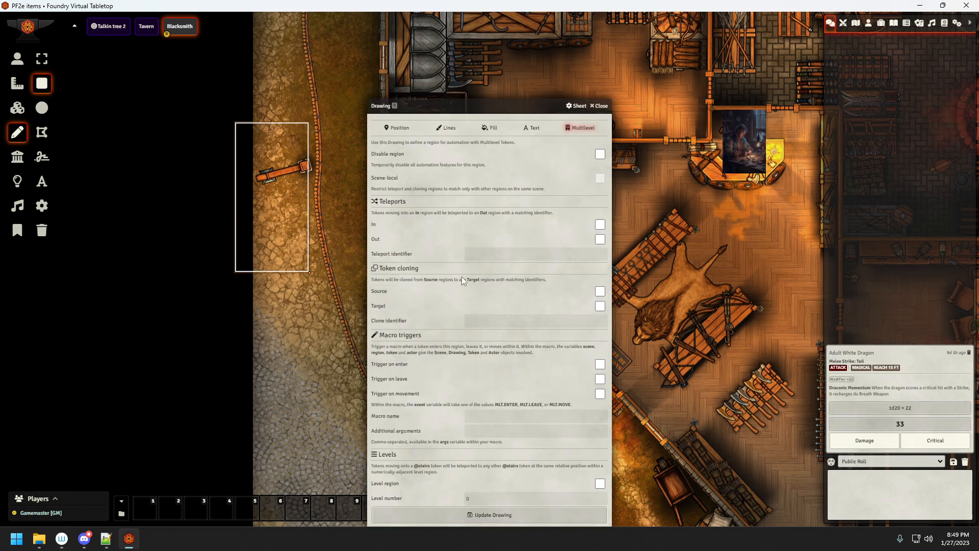
click(597, 238)
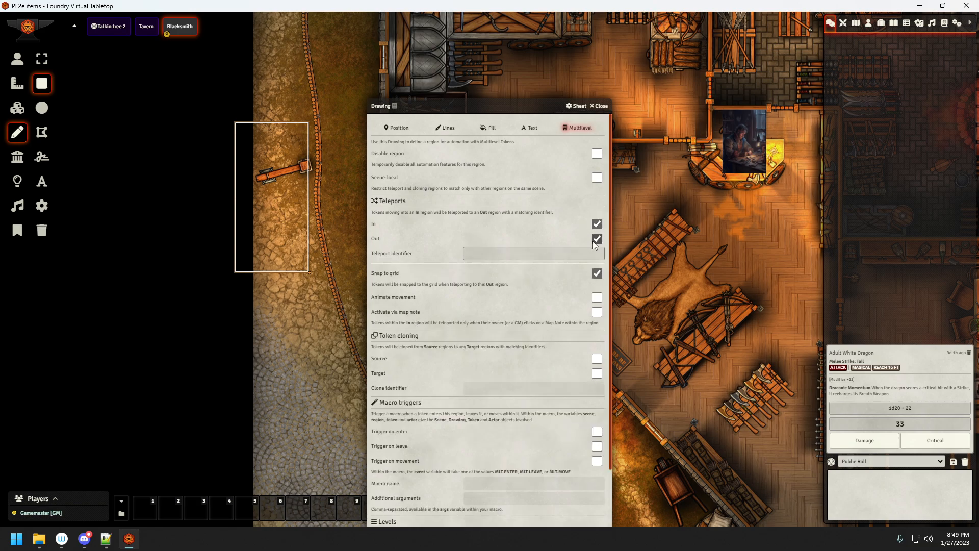
text(TVN - BLSM)
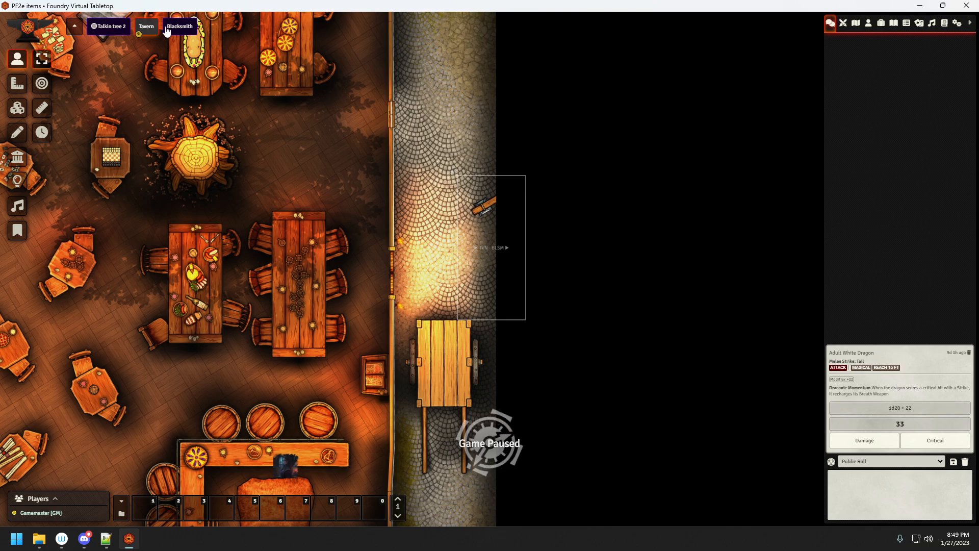
Step: Move the hooded token off the Blacksmith street region onto the map
click(179, 26)
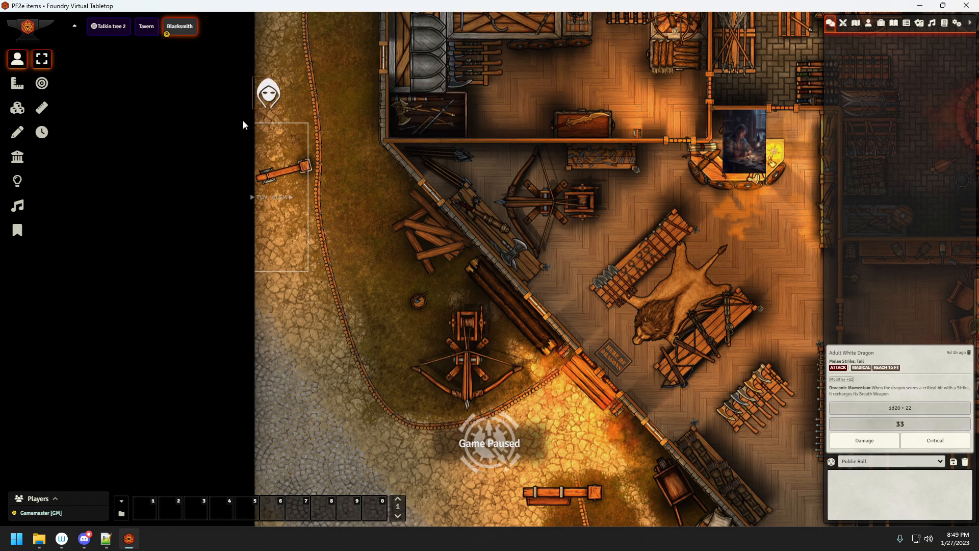
drag(267, 94, 396, 182)
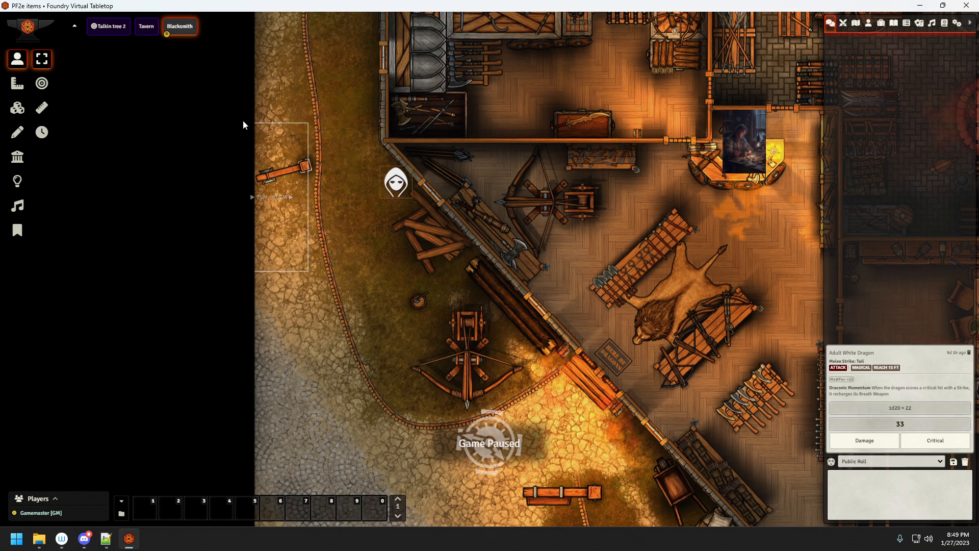
drag(395, 183, 493, 341)
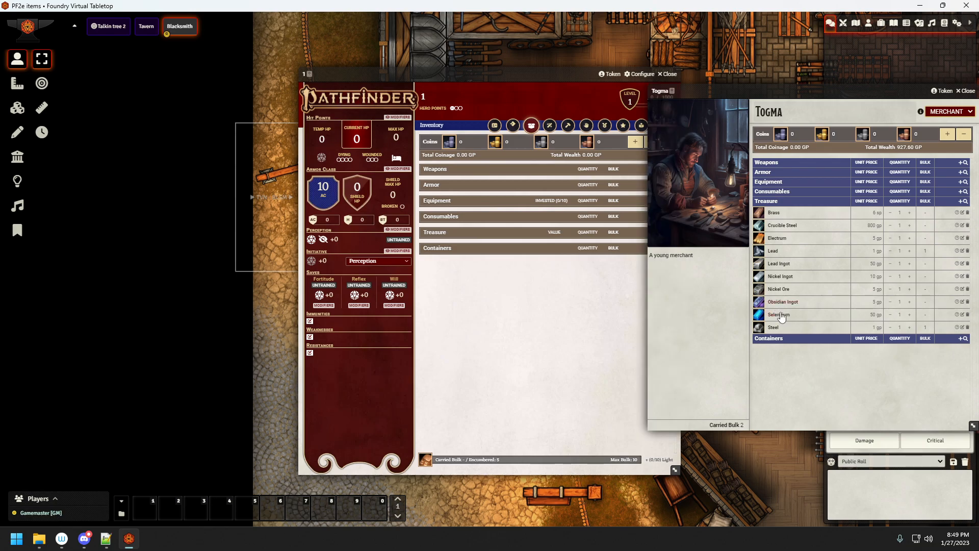
mouse_move(625, 333)
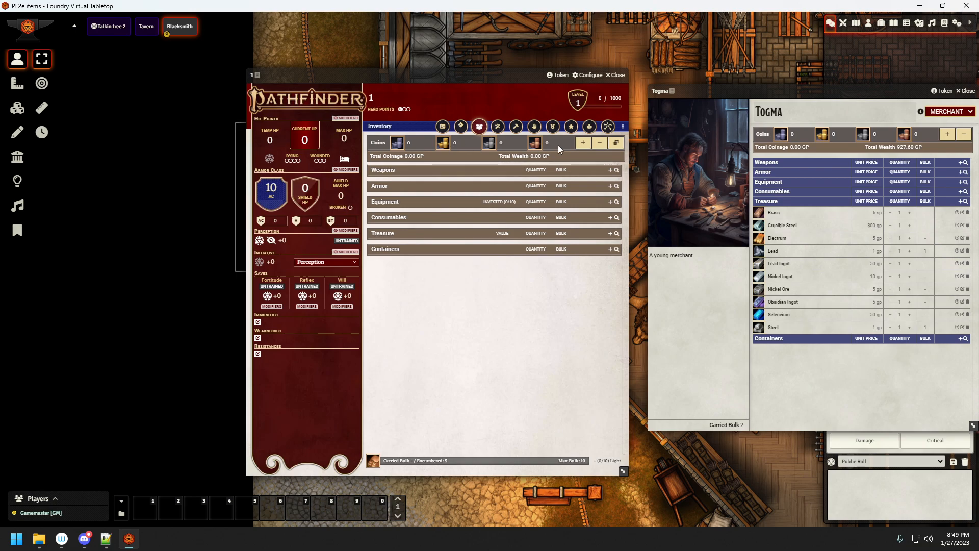
Step: Add gold coins to the character, then close Togma's merchant sheet
click(583, 142)
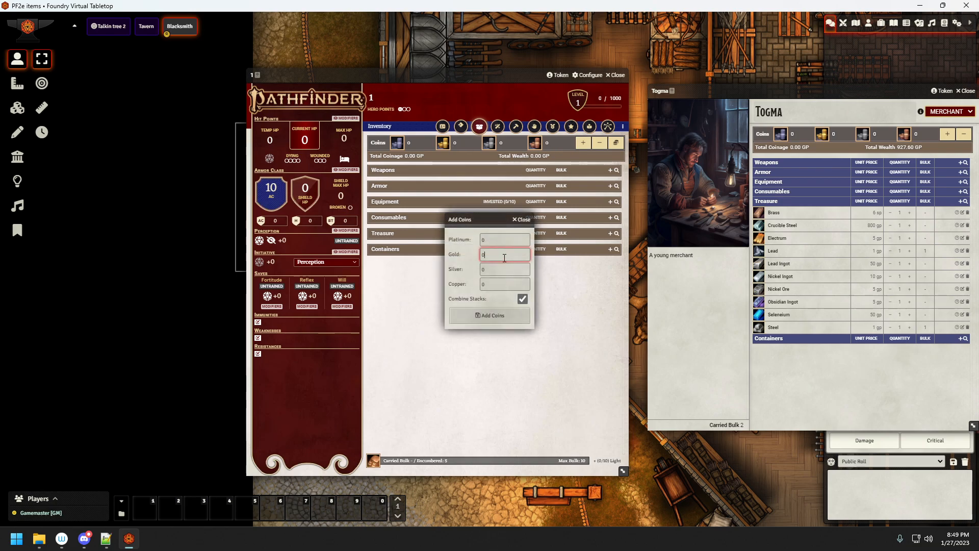
click(489, 315)
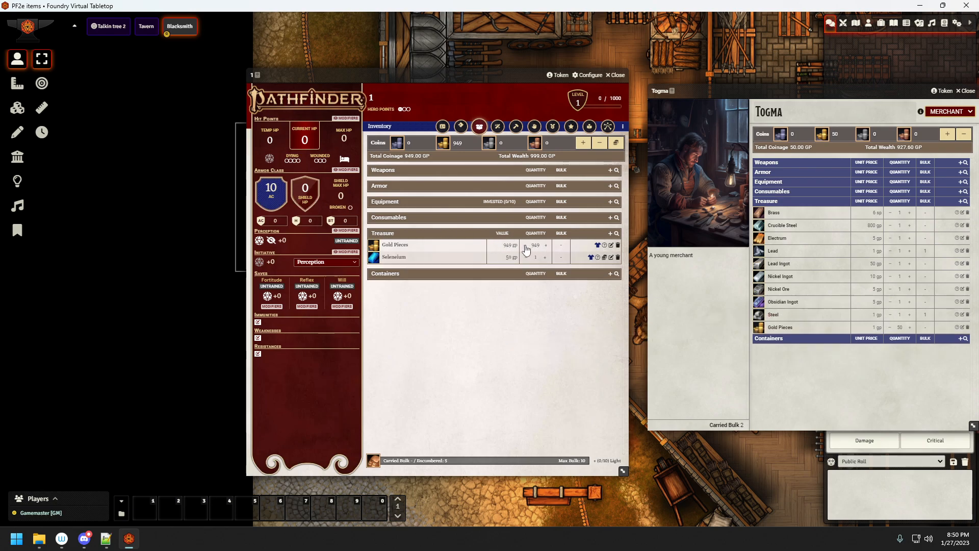
click(615, 76)
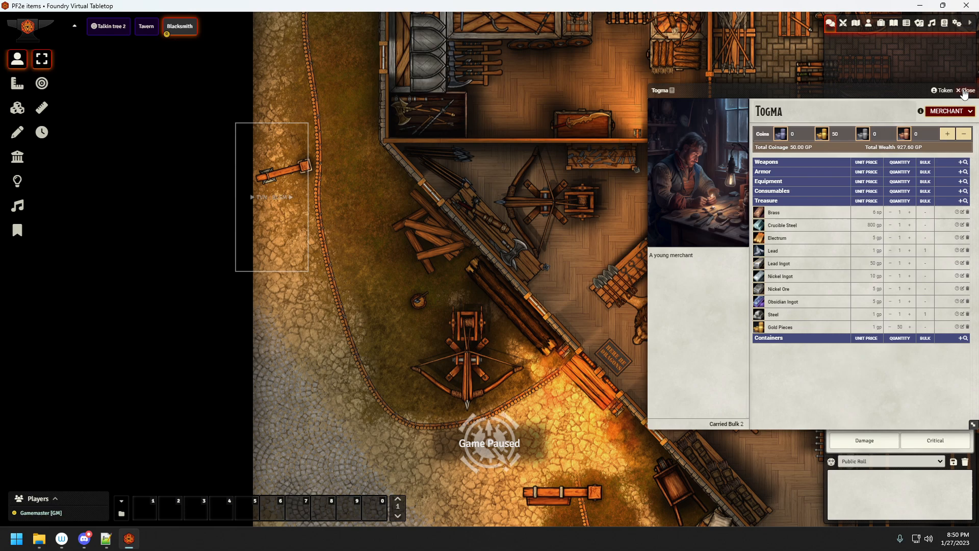
click(964, 89)
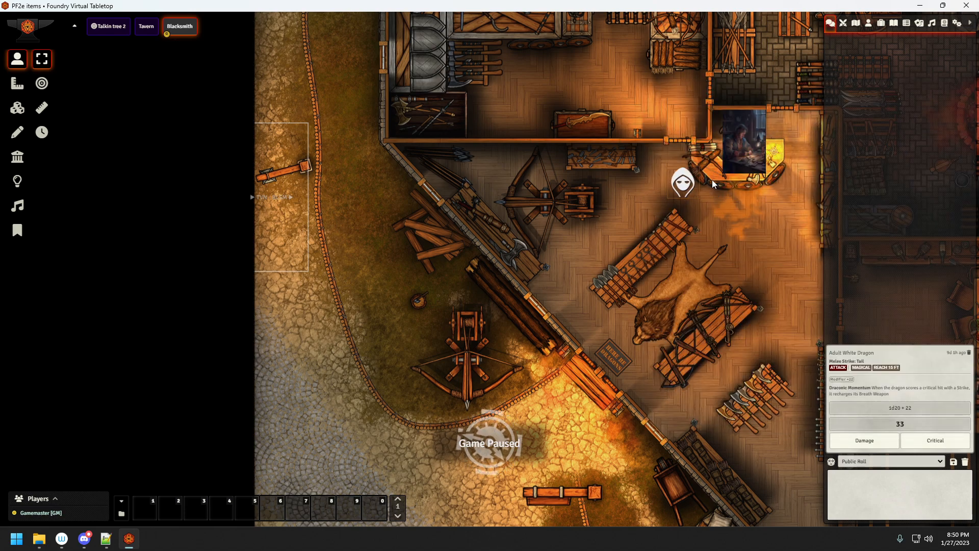
Step: Teleport the hooded token via the region and place it in the Tavern street
drag(682, 182, 310, 182)
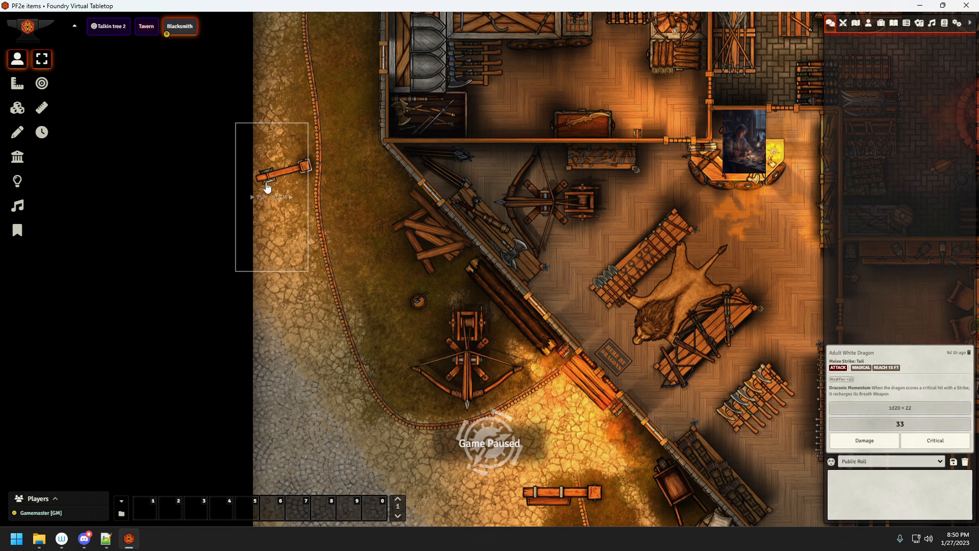
click(146, 27)
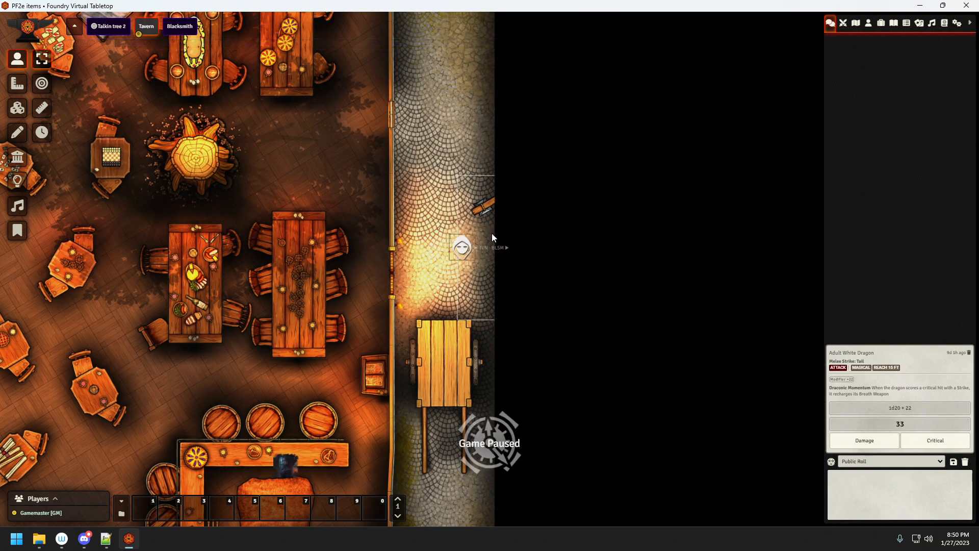
drag(462, 246, 415, 259)
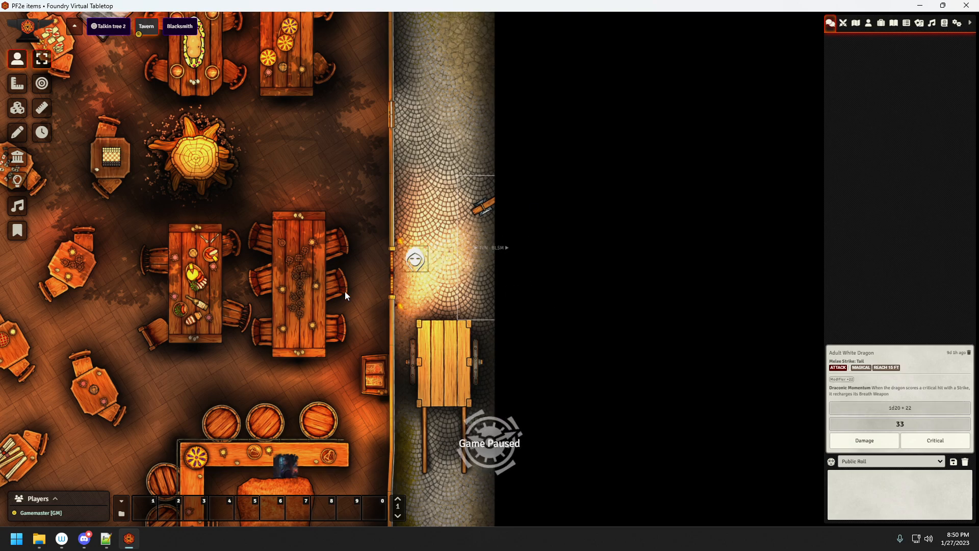
mouse_move(525, 134)
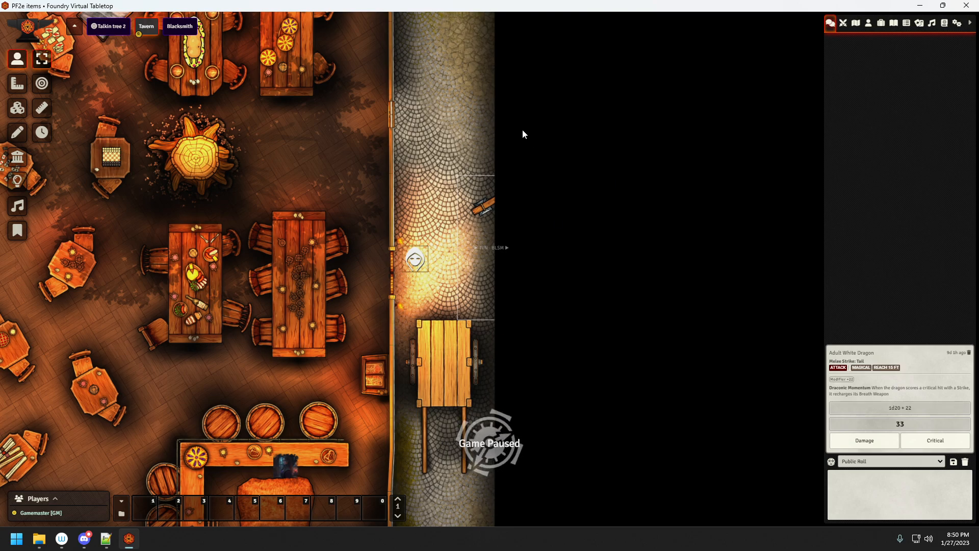
mouse_move(498, 239)
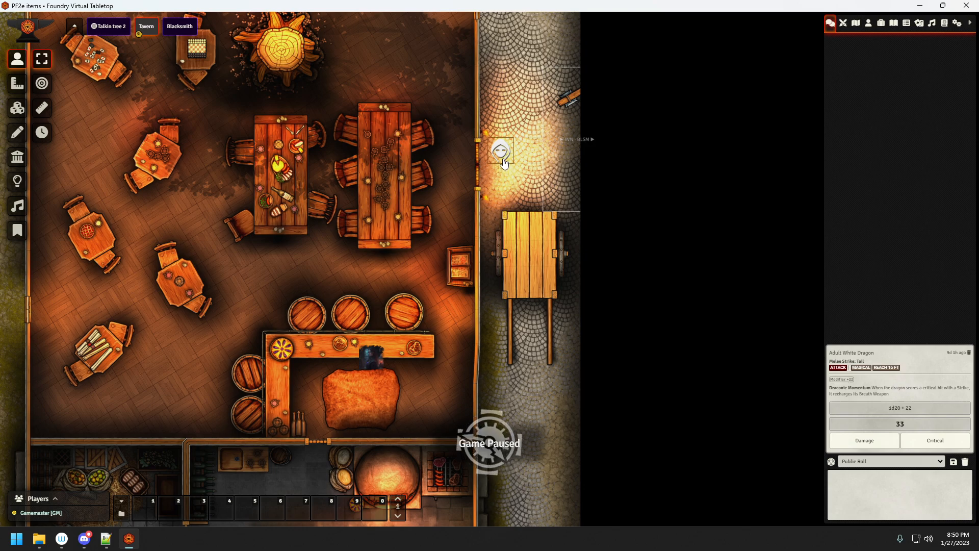
drag(500, 150, 371, 297)
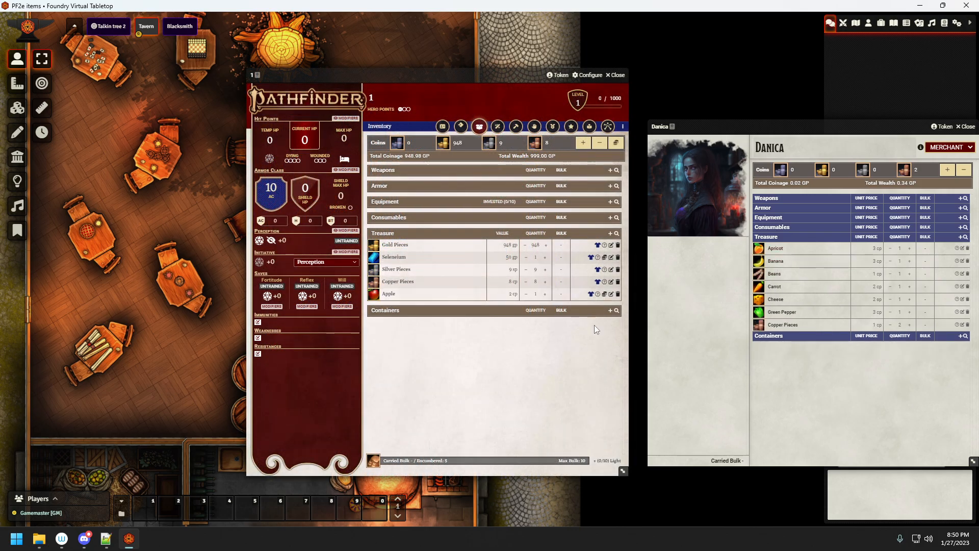
mouse_move(644, 152)
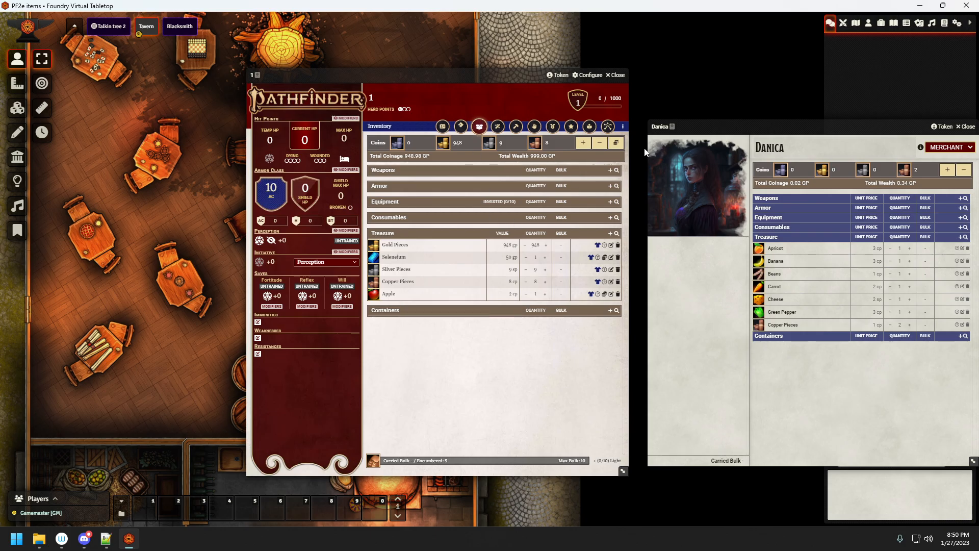
Step: Show Danica's merchant sheet beside the character's inventory
click(615, 76)
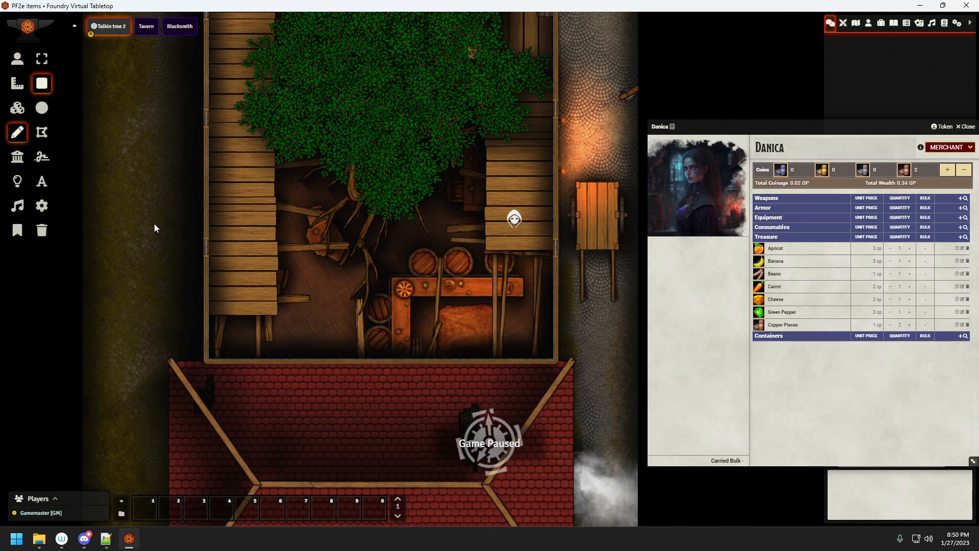
Step: Select the Polygon drawing tool to outline the building interior
click(41, 132)
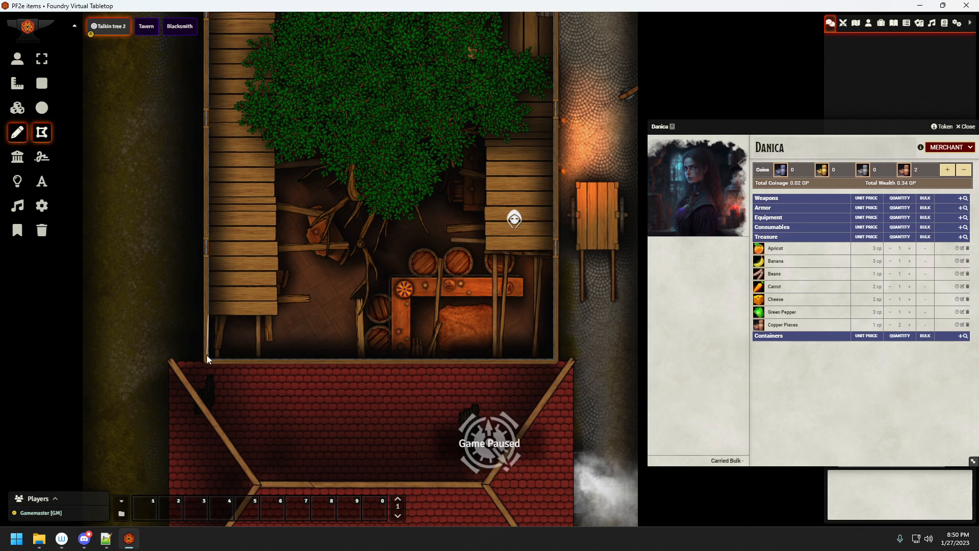
mouse_move(436, 367)
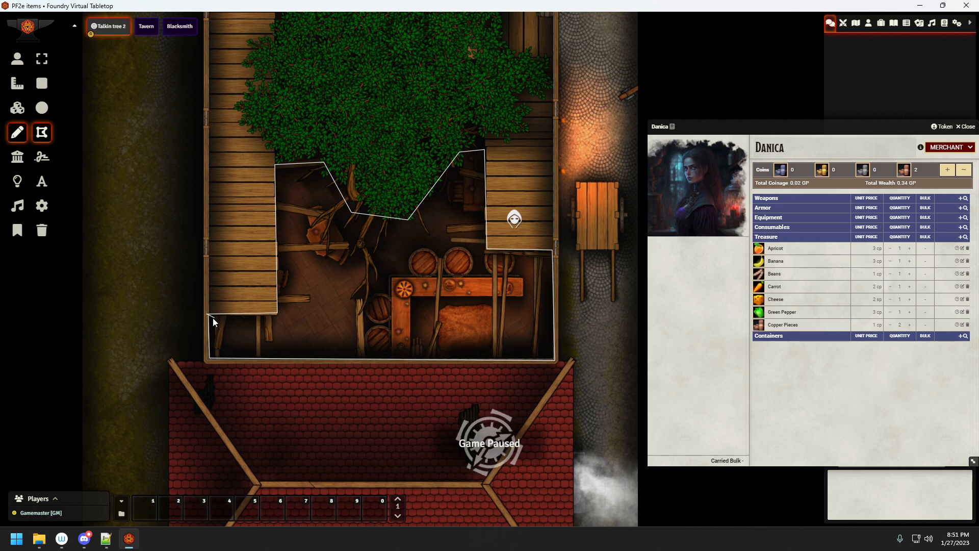
mouse_move(377, 383)
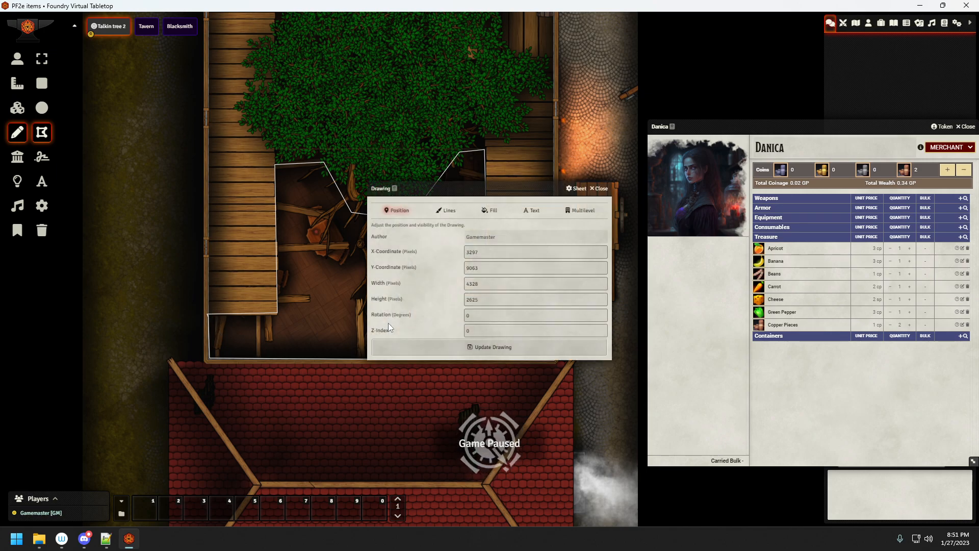
mouse_move(583, 210)
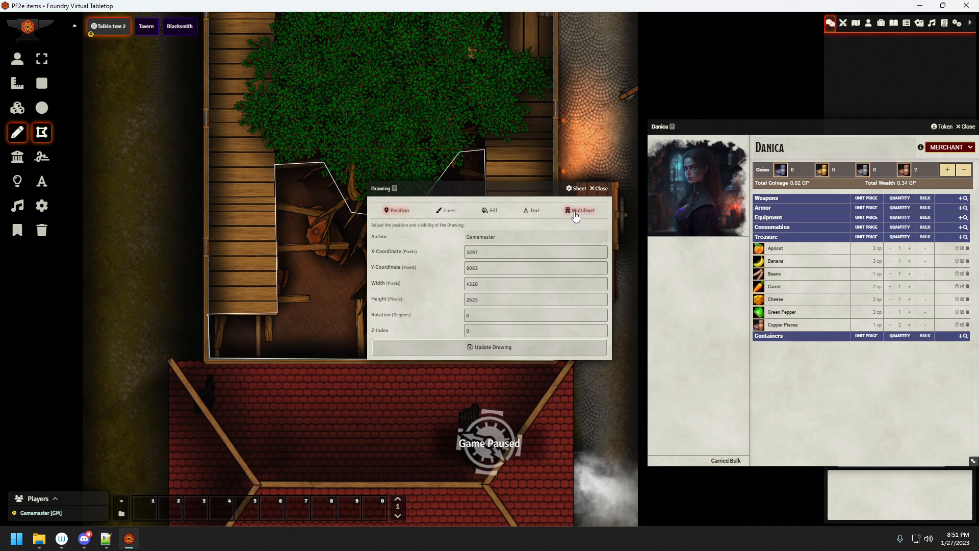
Step: Mark the Talkin tree 2 polygon as cloning Source and Target in its Multilevel settings and begin the identifier
click(582, 210)
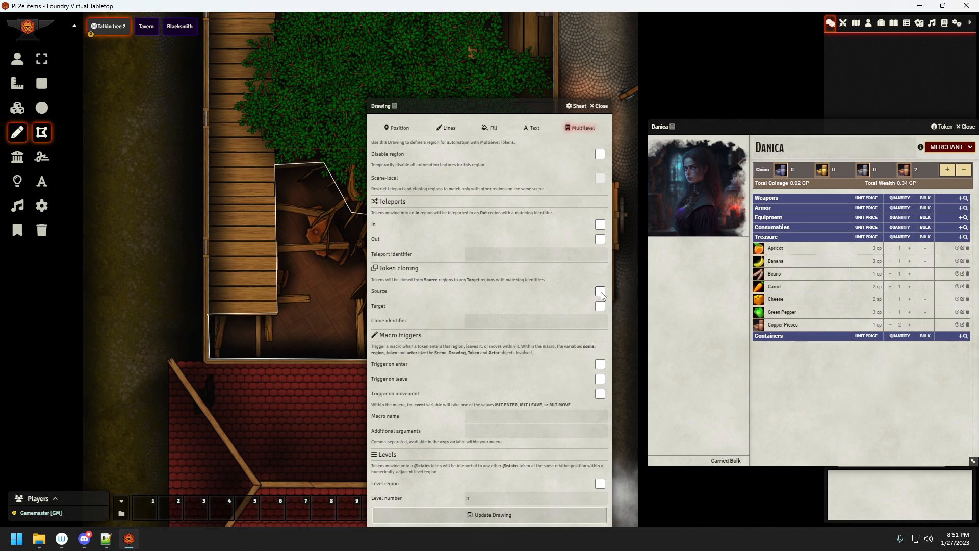
click(600, 291)
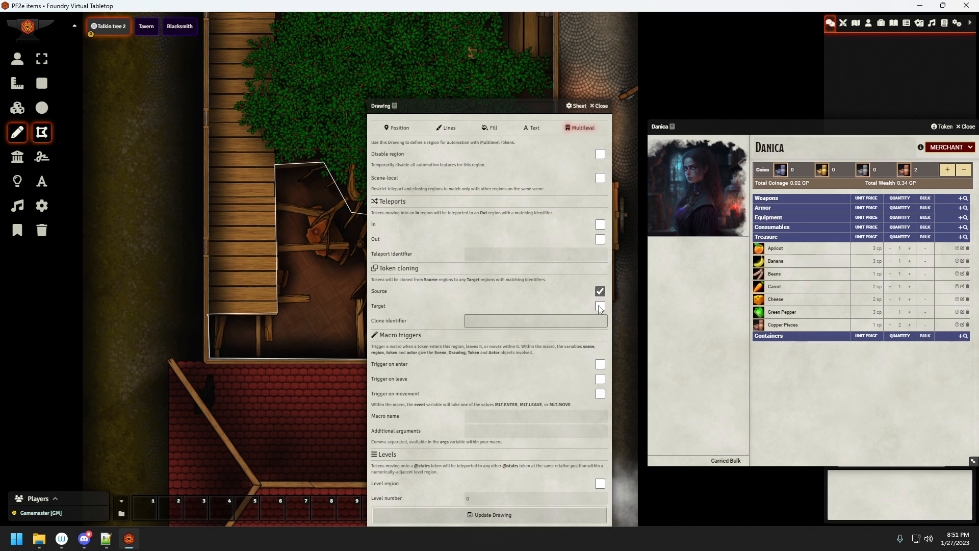
click(600, 305)
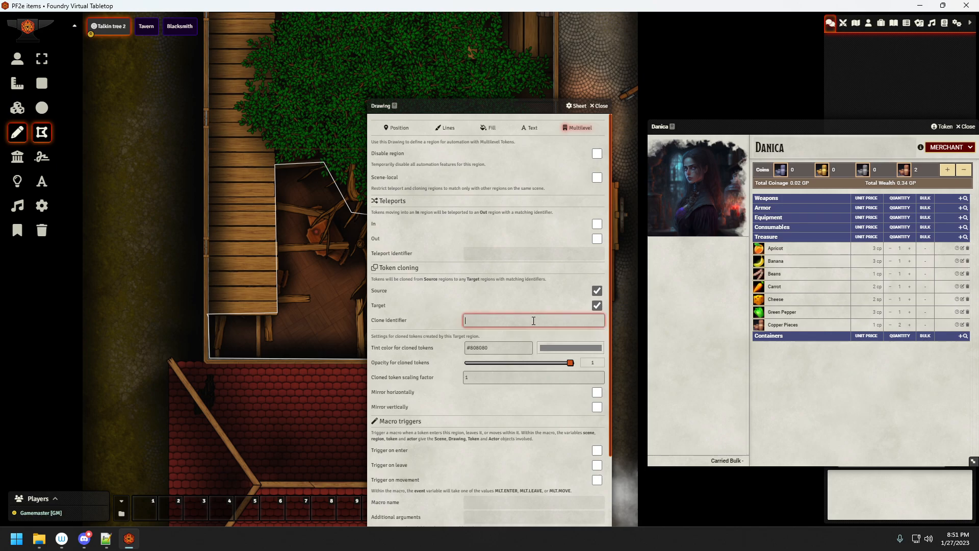
text(CTRL)
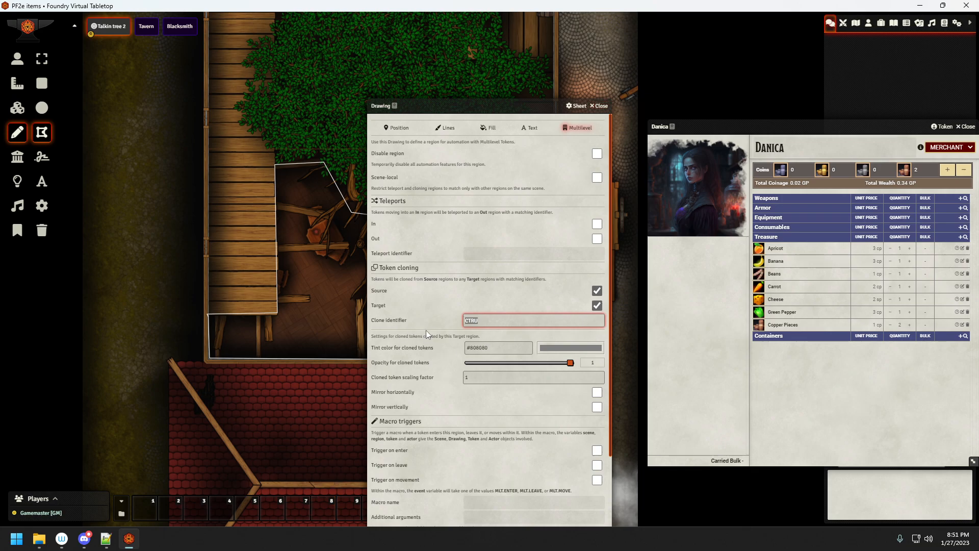
mouse_move(530, 418)
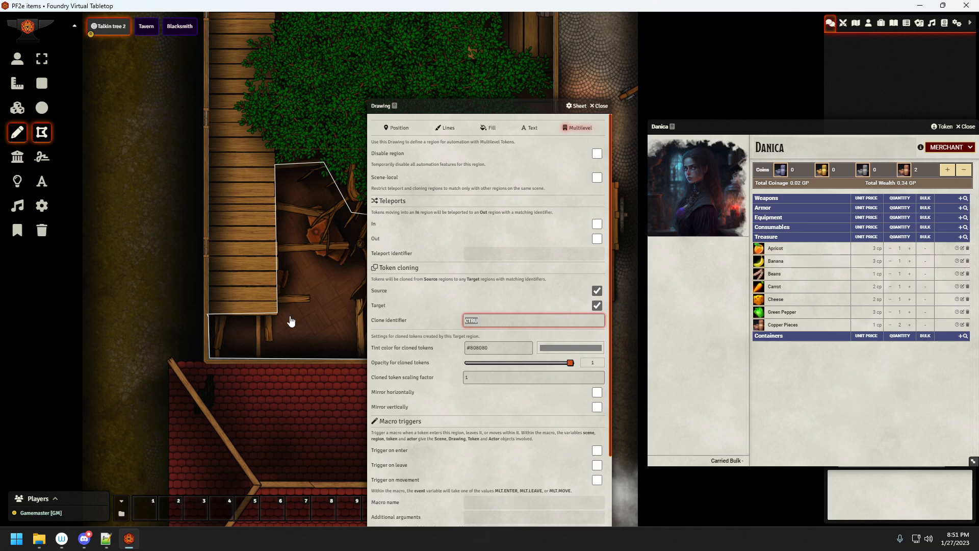
mouse_move(657, 133)
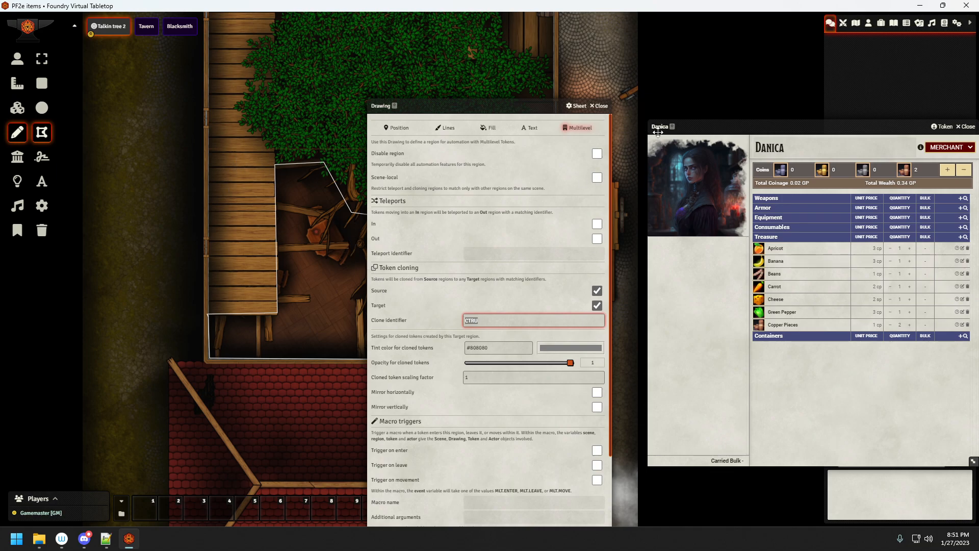
mouse_move(602, 107)
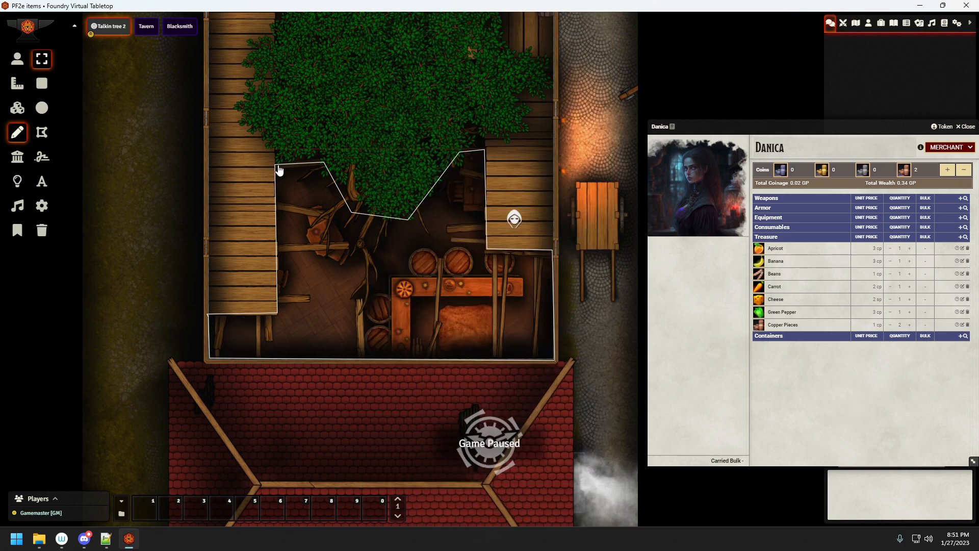
Step: Copy the polygon region with Ctrl+C and move over to the Tavern scene to reuse it
key(ctrl+c)
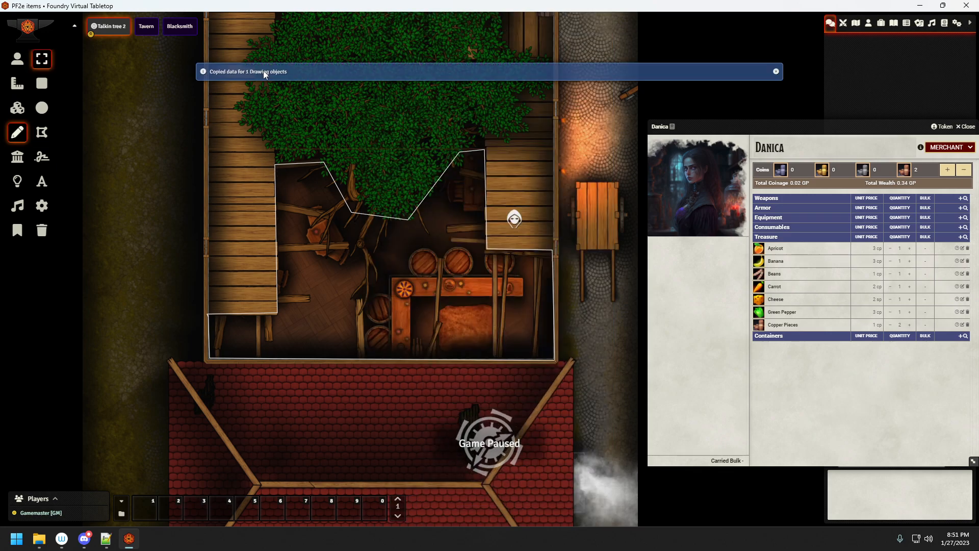
mouse_move(182, 42)
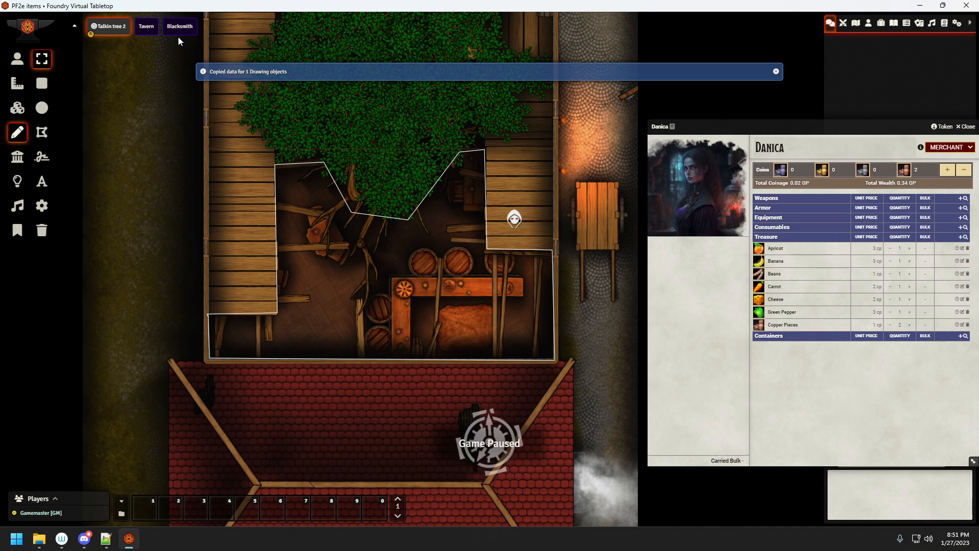
click(179, 26)
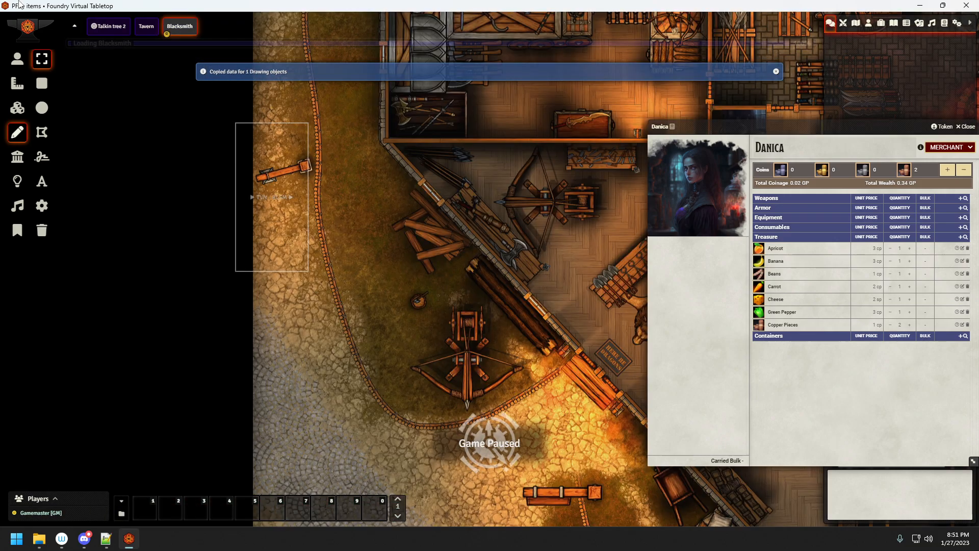
click(146, 27)
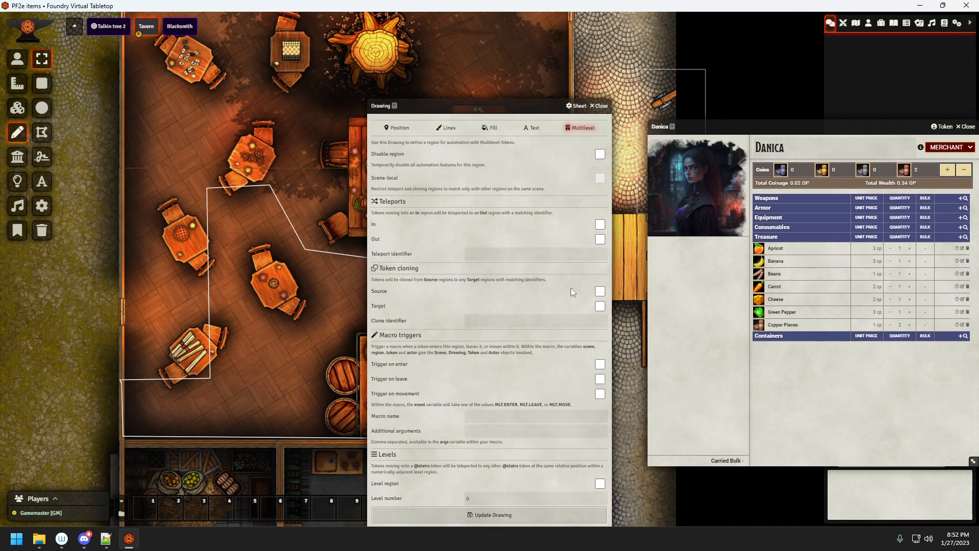
mouse_move(373, 304)
text(Ctru)
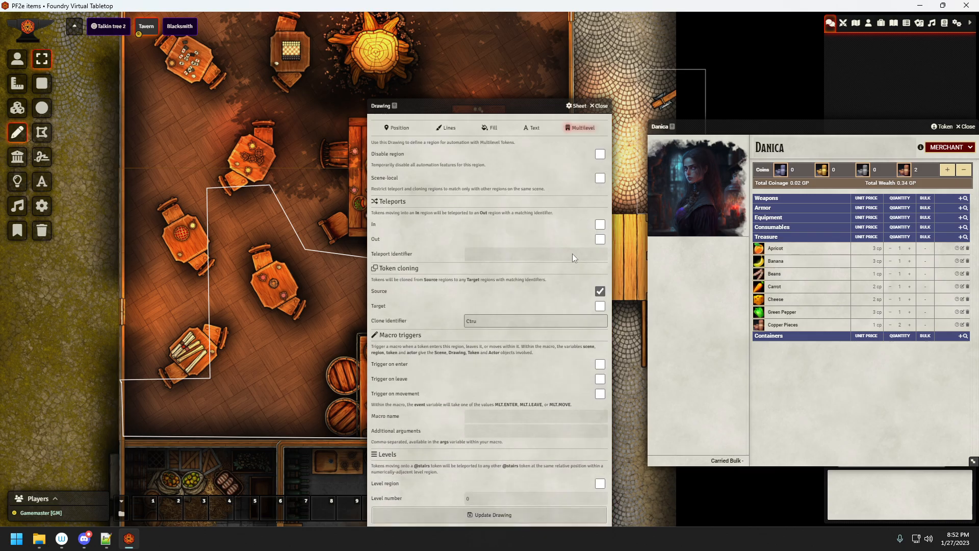
mouse_move(482, 416)
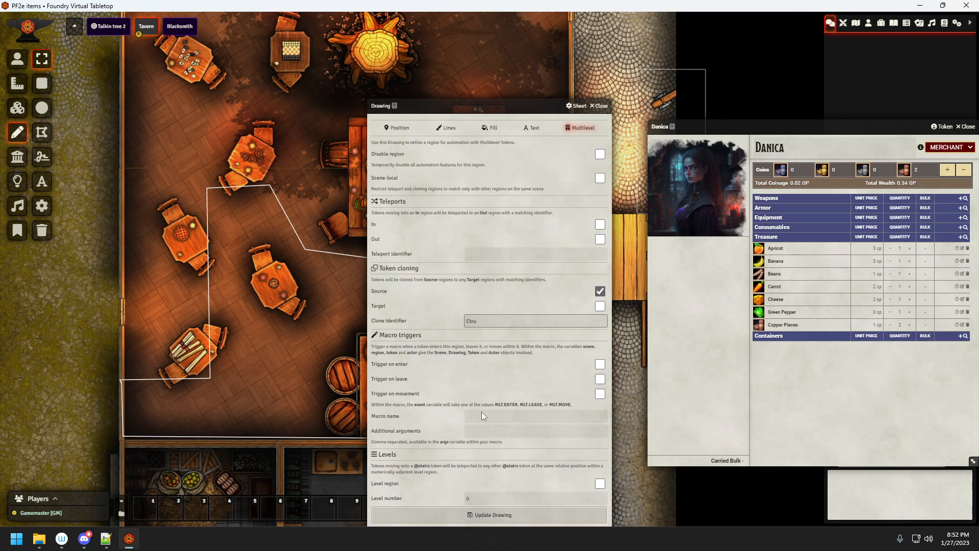
Step: Update the pasted Tavern polygon so it is saved as a cloning source with its identifier
click(536, 321)
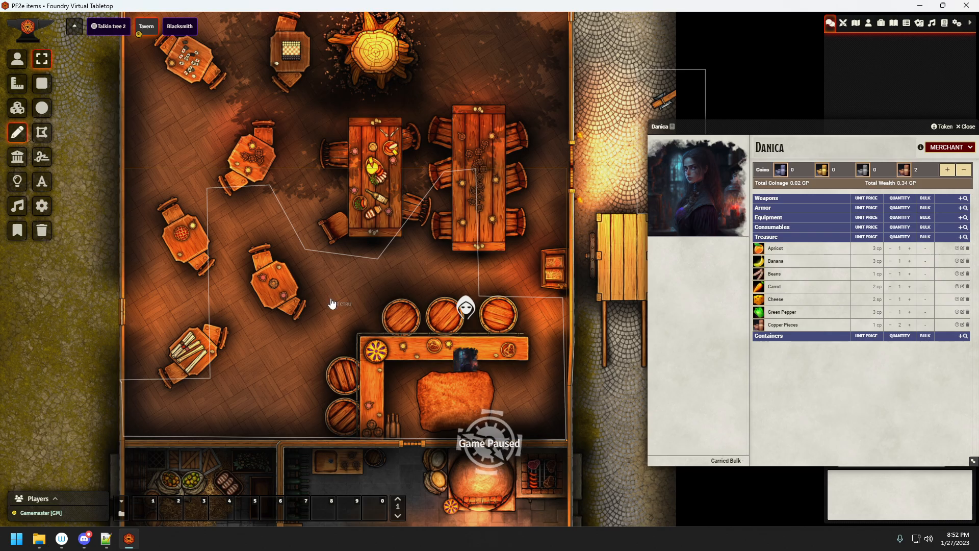
Step: Return to Talkin tree 2 and tick Target on its region's Multilevel settings
click(106, 27)
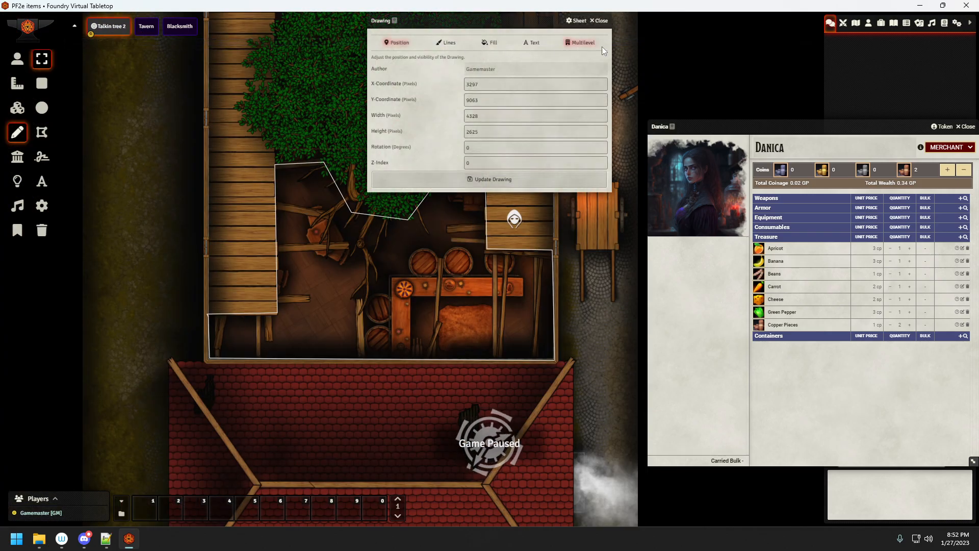
click(583, 43)
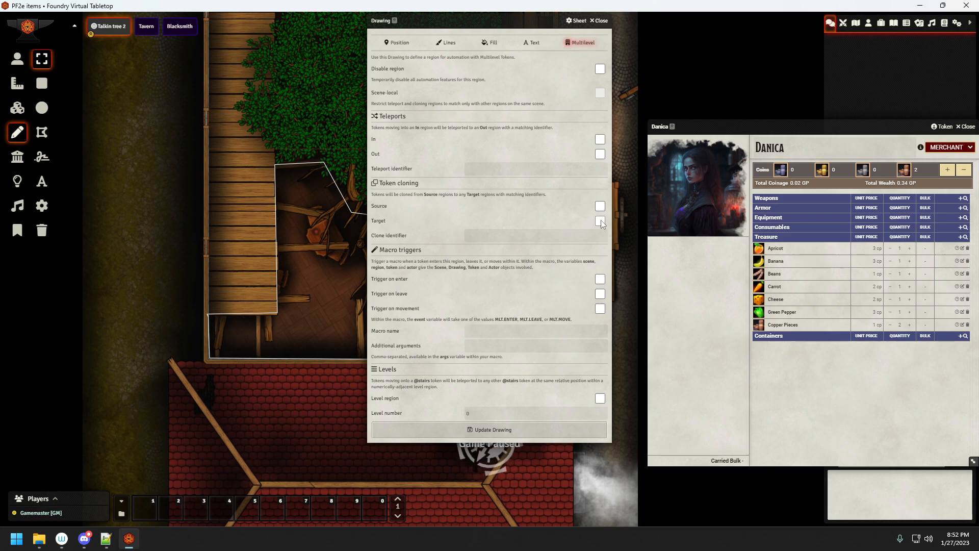
click(600, 220)
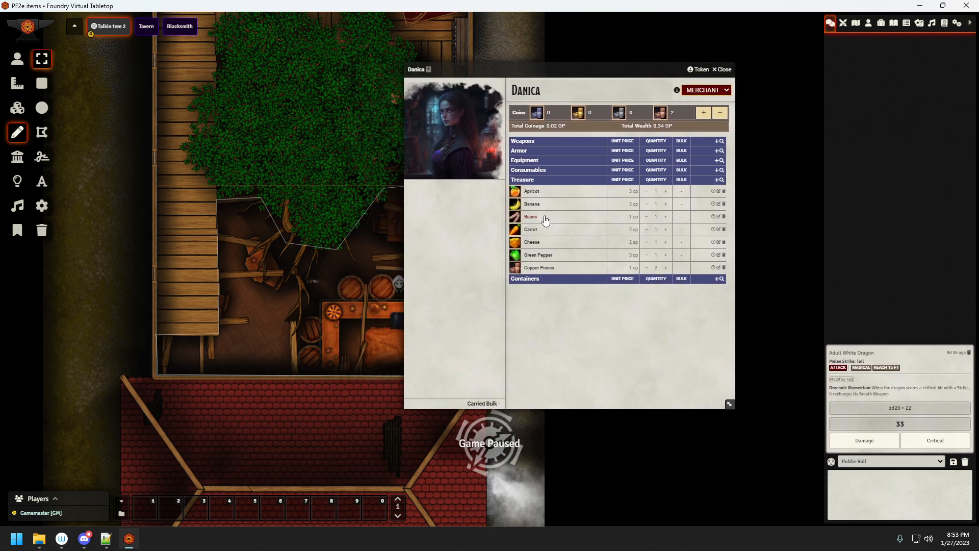
mouse_move(568, 230)
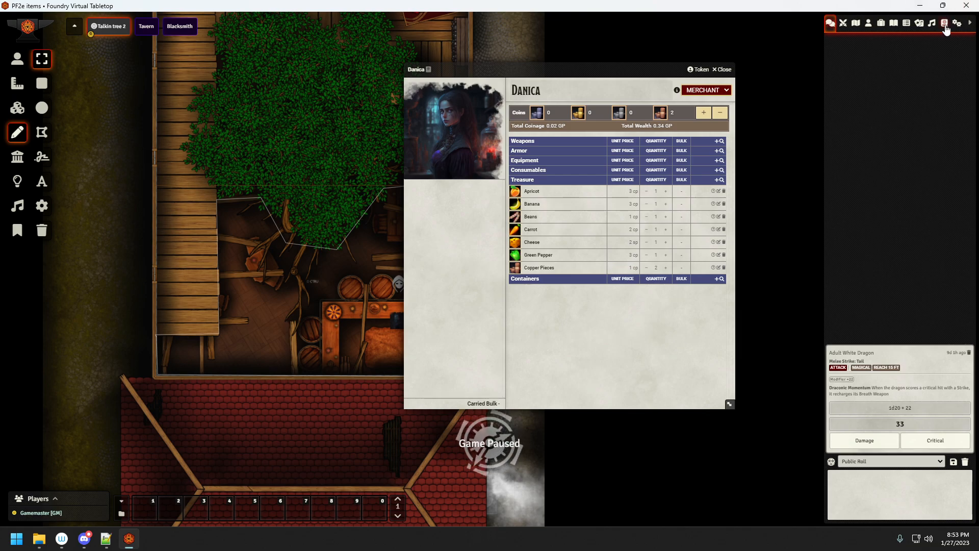
Step: Browse Compendium Packs to Trade Goods - Common, view it and scroll through its item list
click(945, 23)
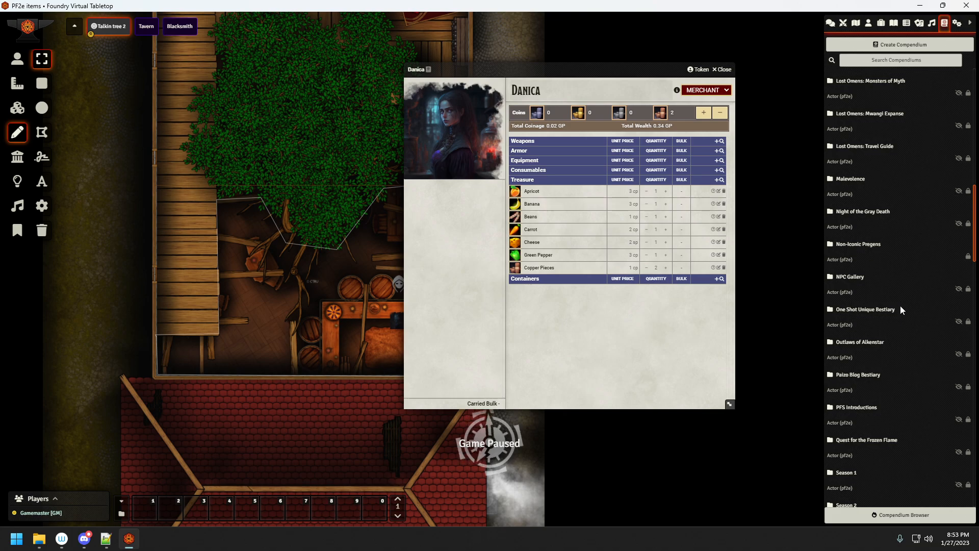
scroll(down, 3)
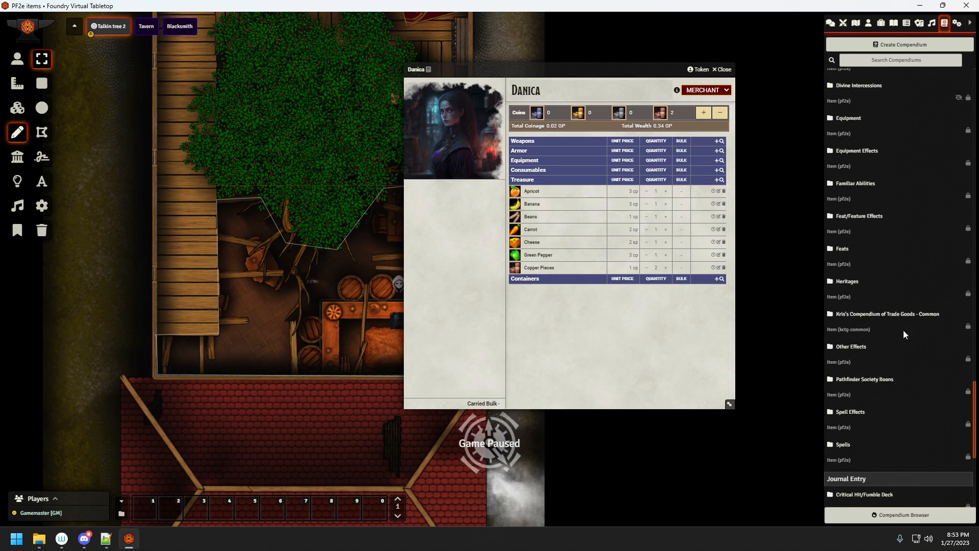
double_click(887, 314)
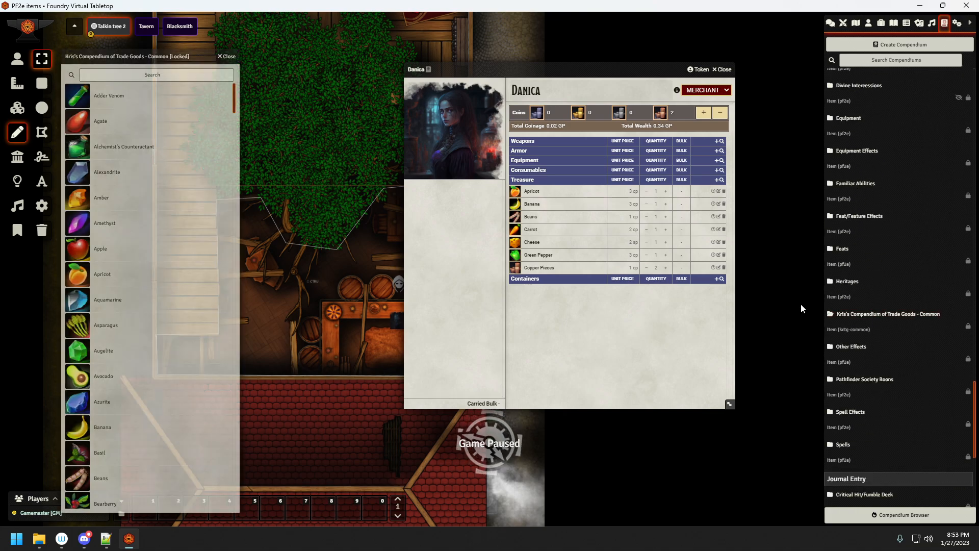
scroll(down, 3)
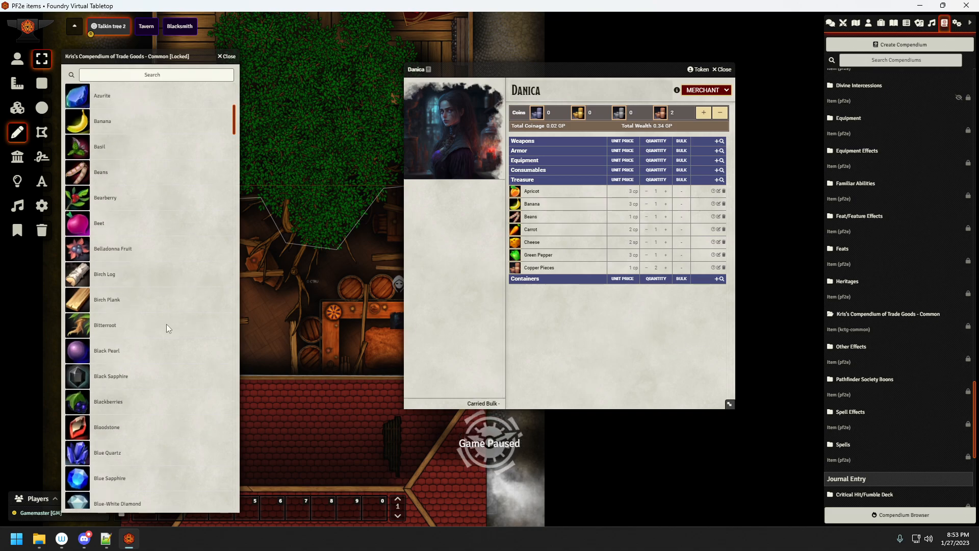
scroll(down, 3)
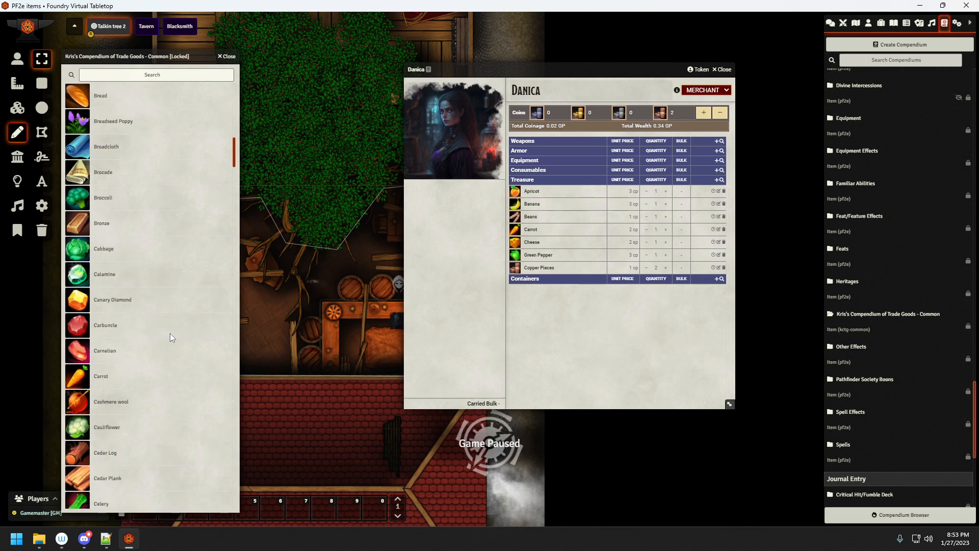
scroll(down, 3)
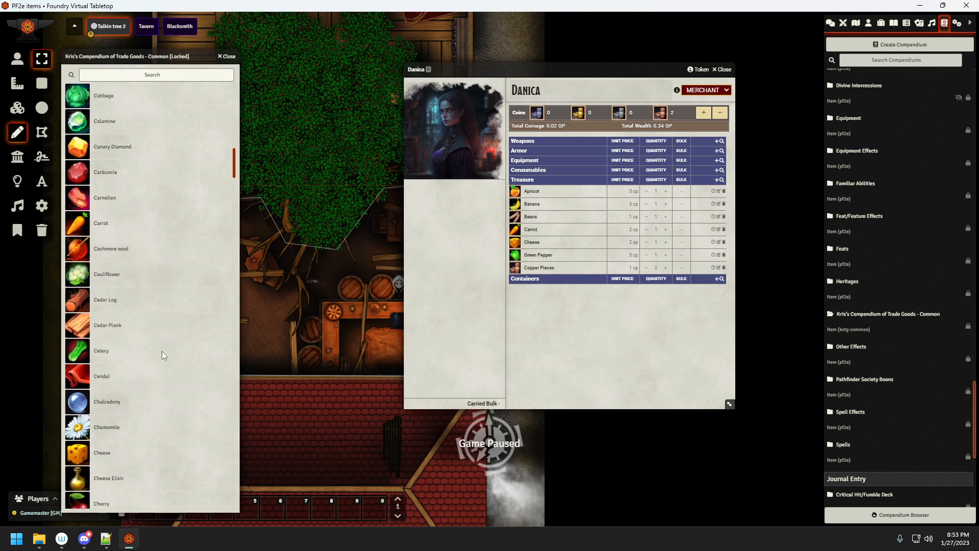
mouse_move(147, 344)
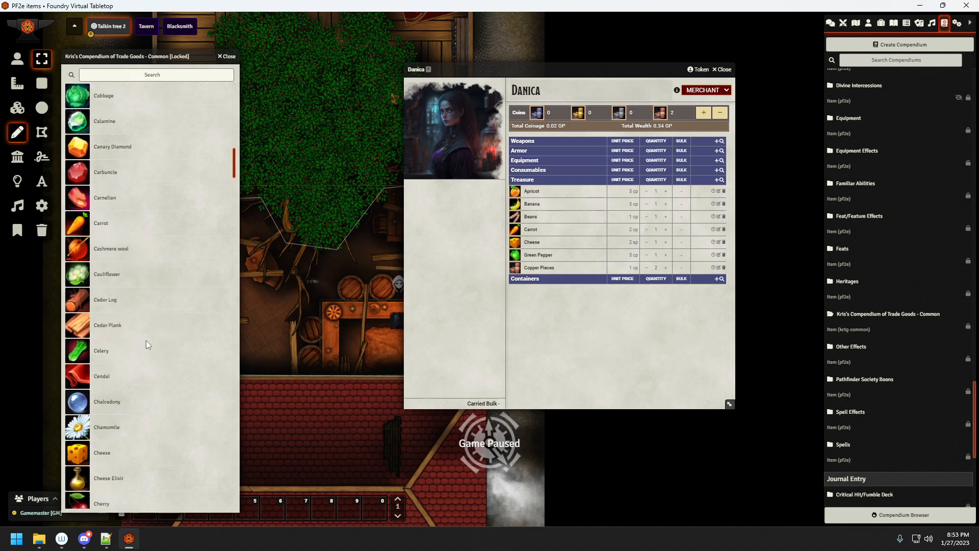
scroll(down, 3)
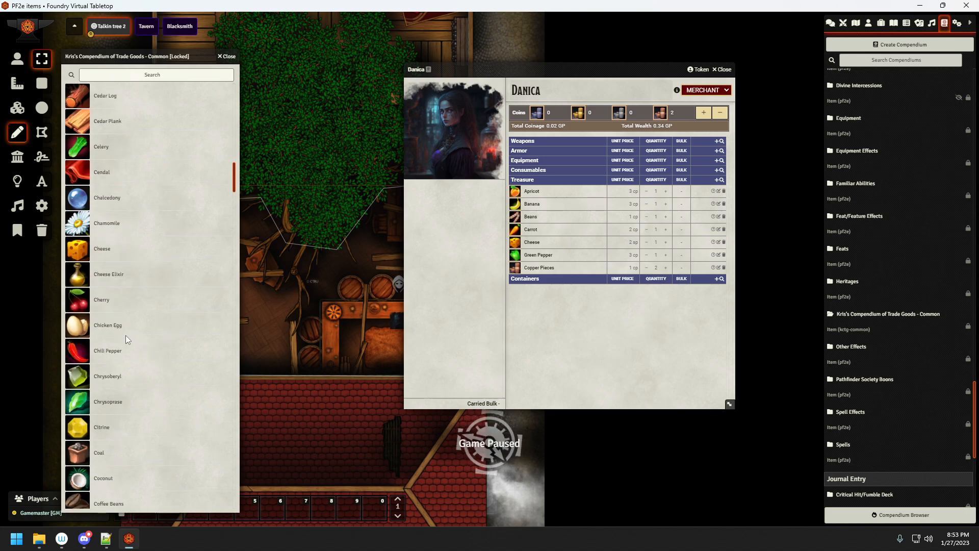
scroll(down, 3)
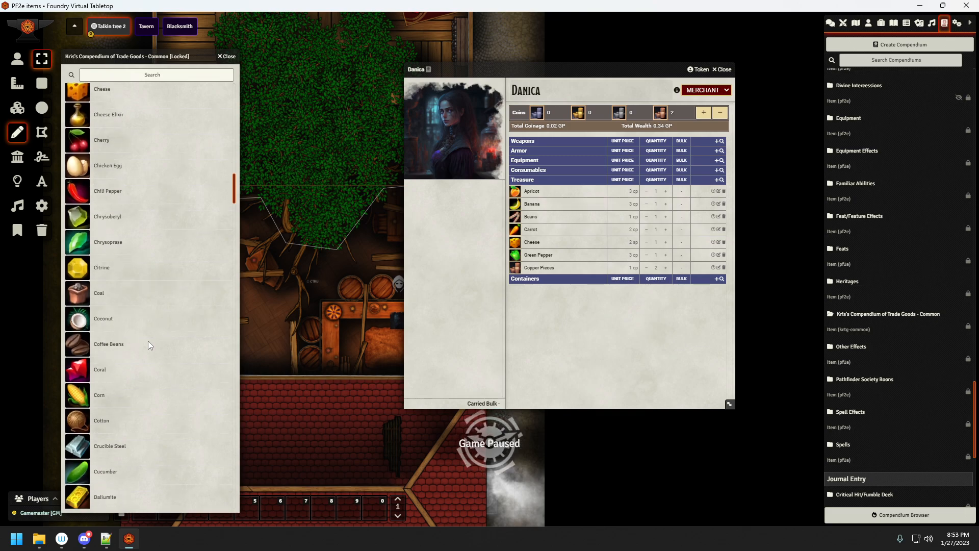
scroll(down, 3)
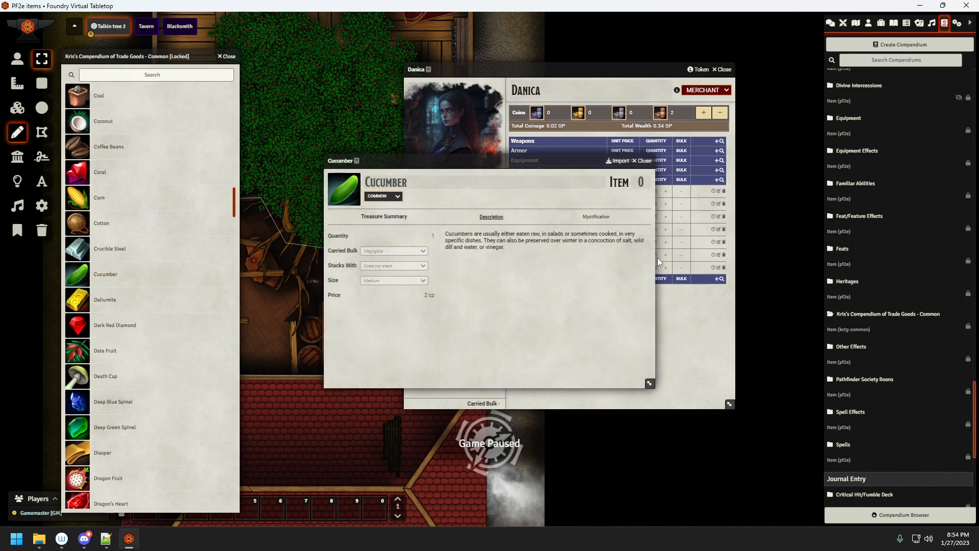
mouse_move(229, 277)
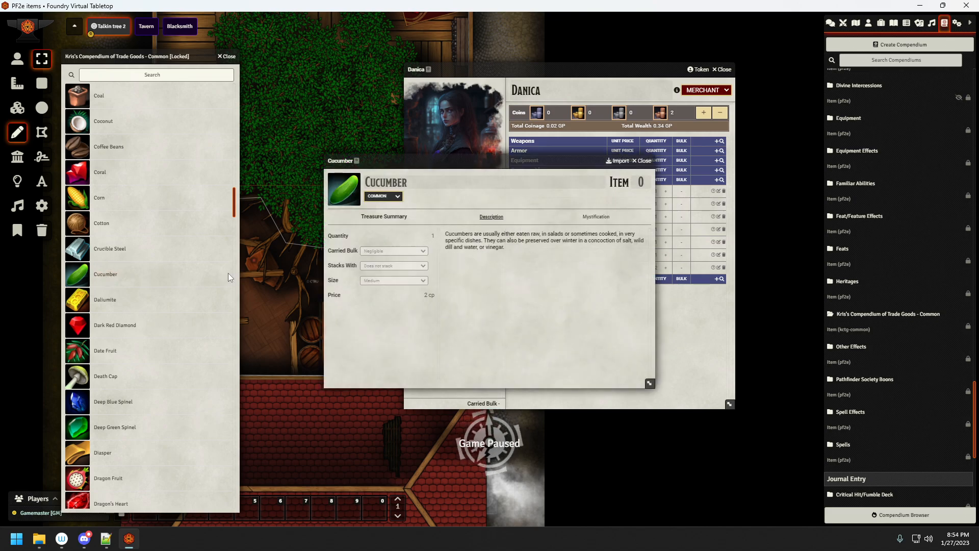
mouse_move(175, 390)
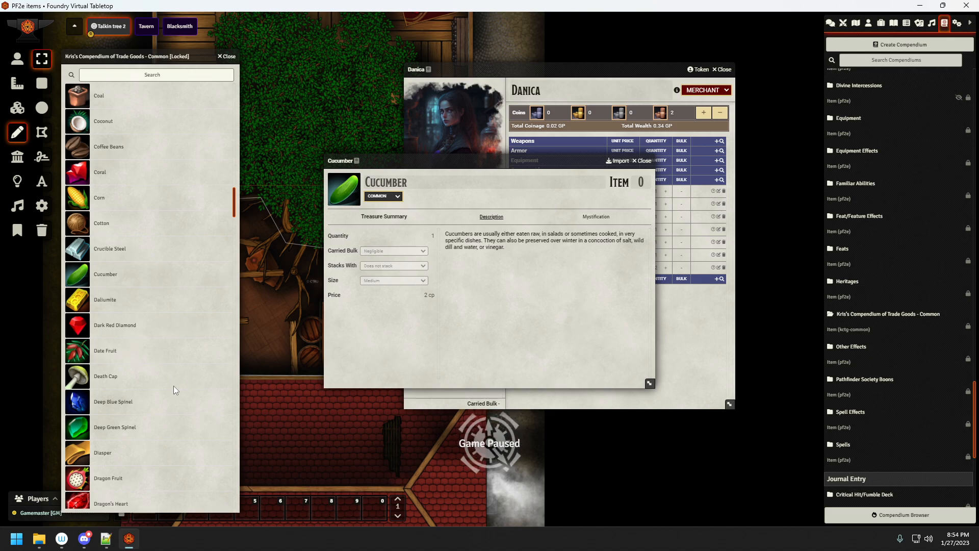
mouse_move(118, 397)
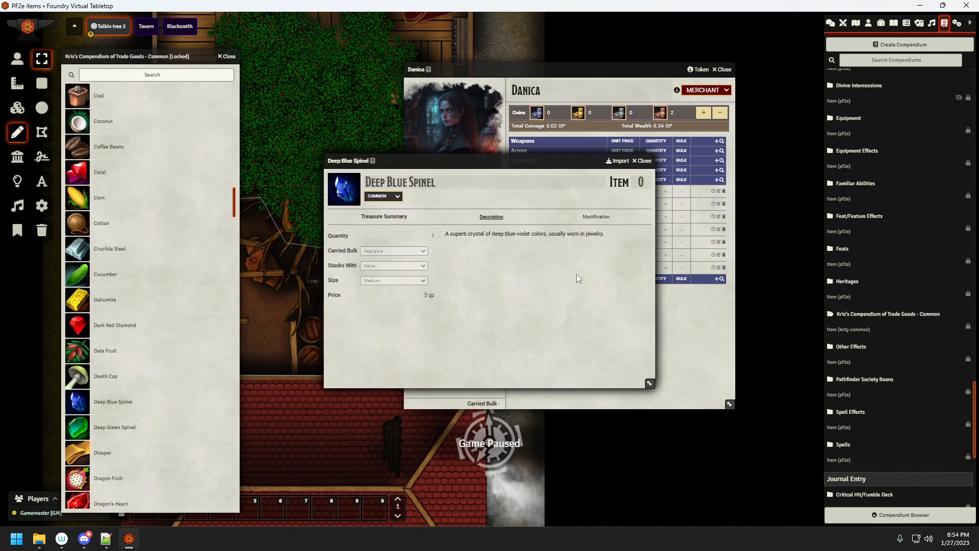
mouse_move(572, 302)
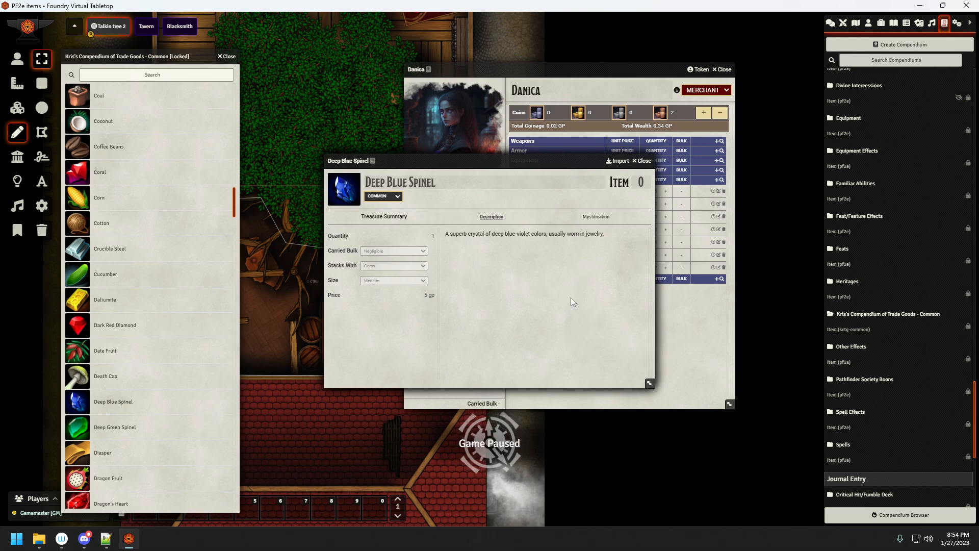
mouse_move(539, 353)
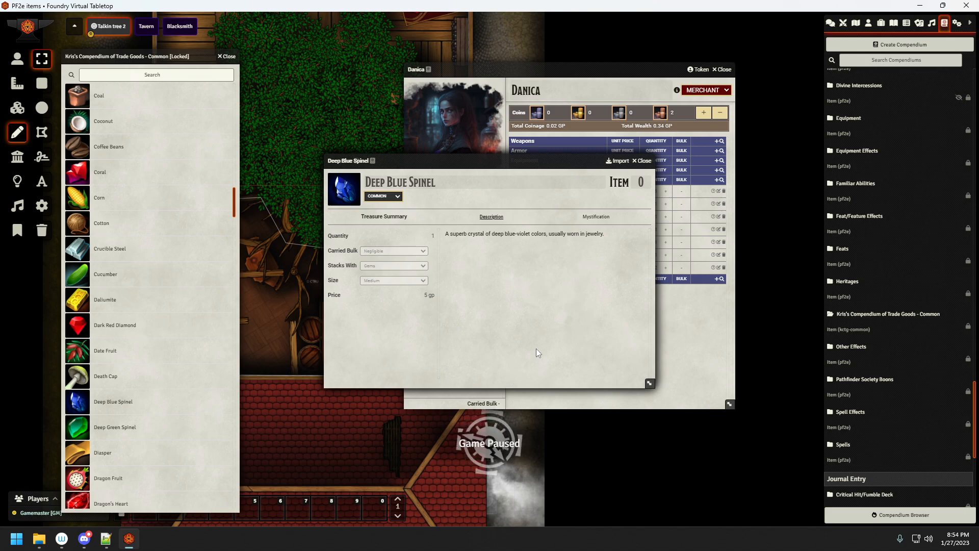
mouse_move(521, 346)
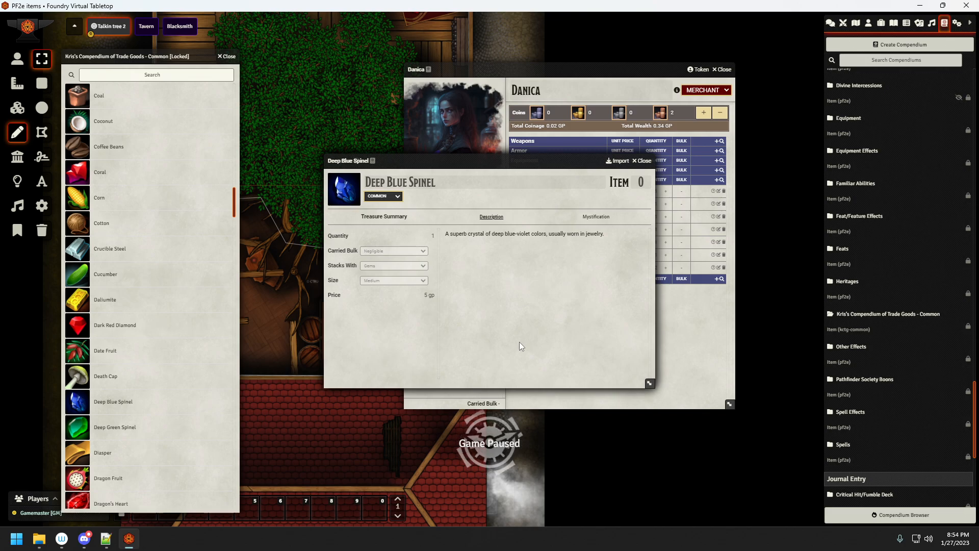